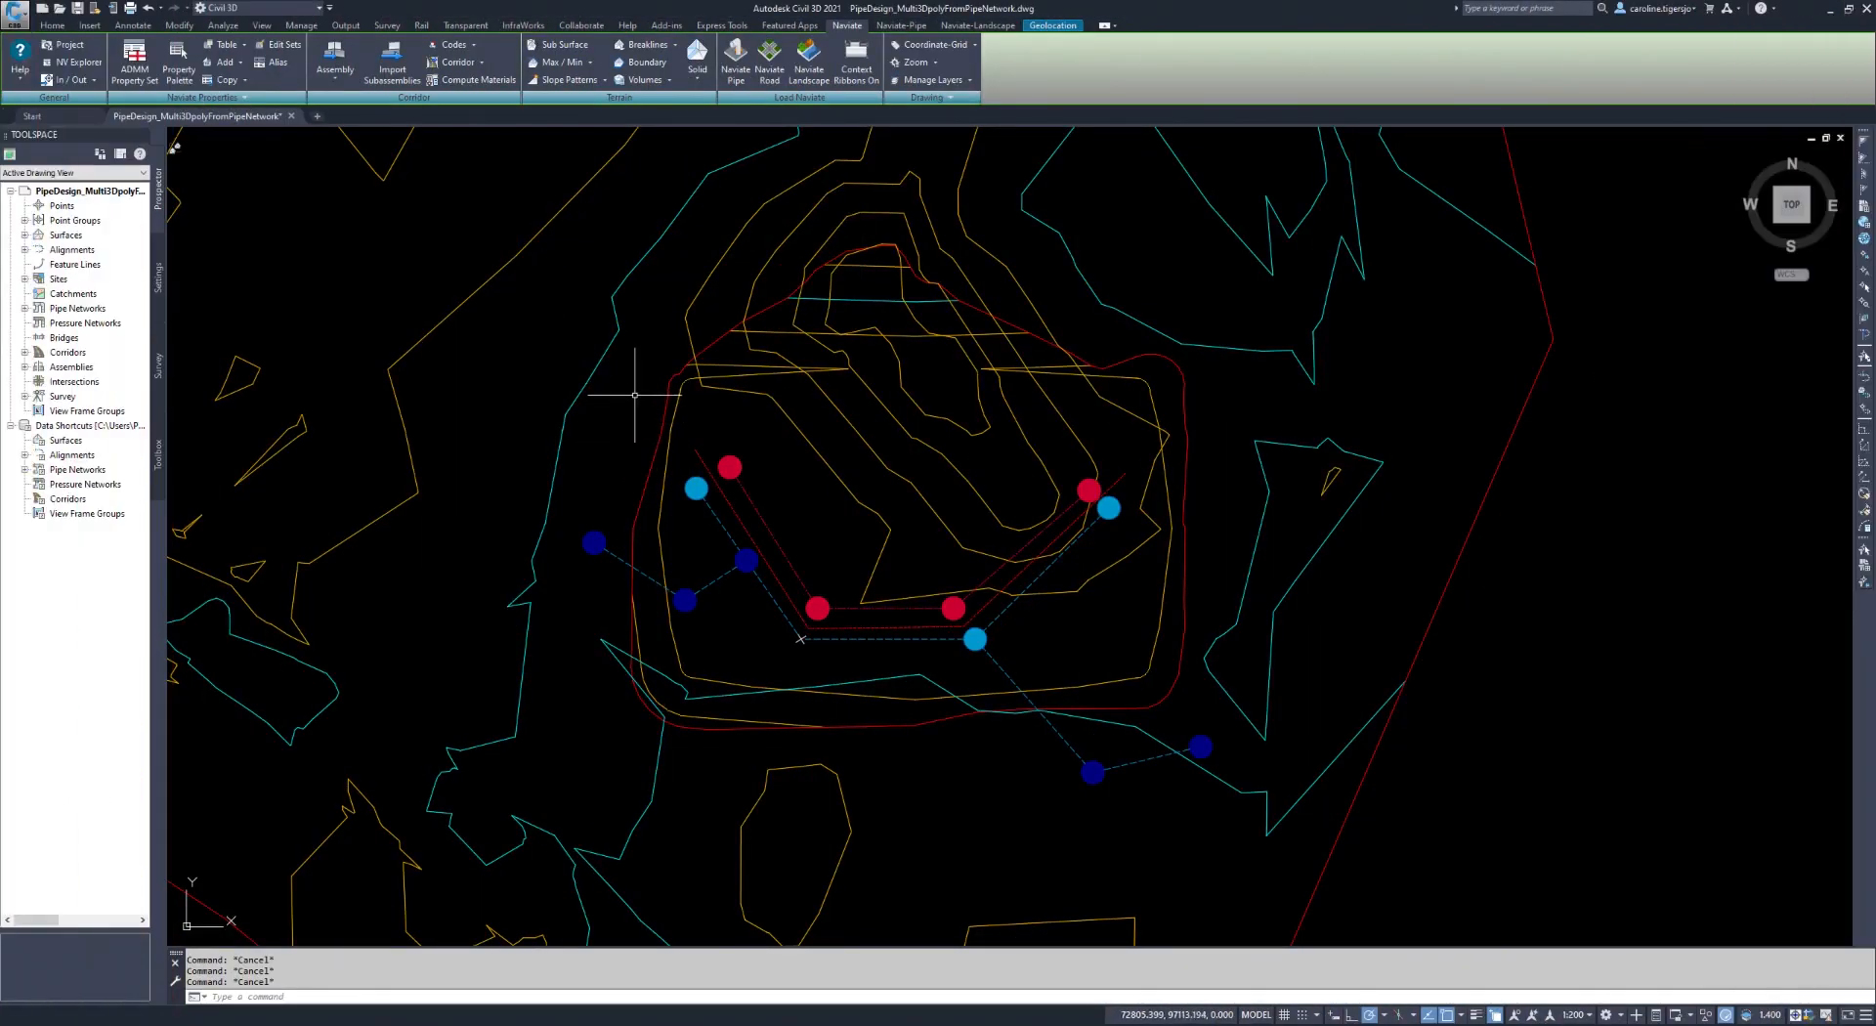
- Reveal the Pipe-to-3D-Poly tool list on the Naviate Pipe ribbon
{"action": "left_click", "coordinate": [901, 26]}
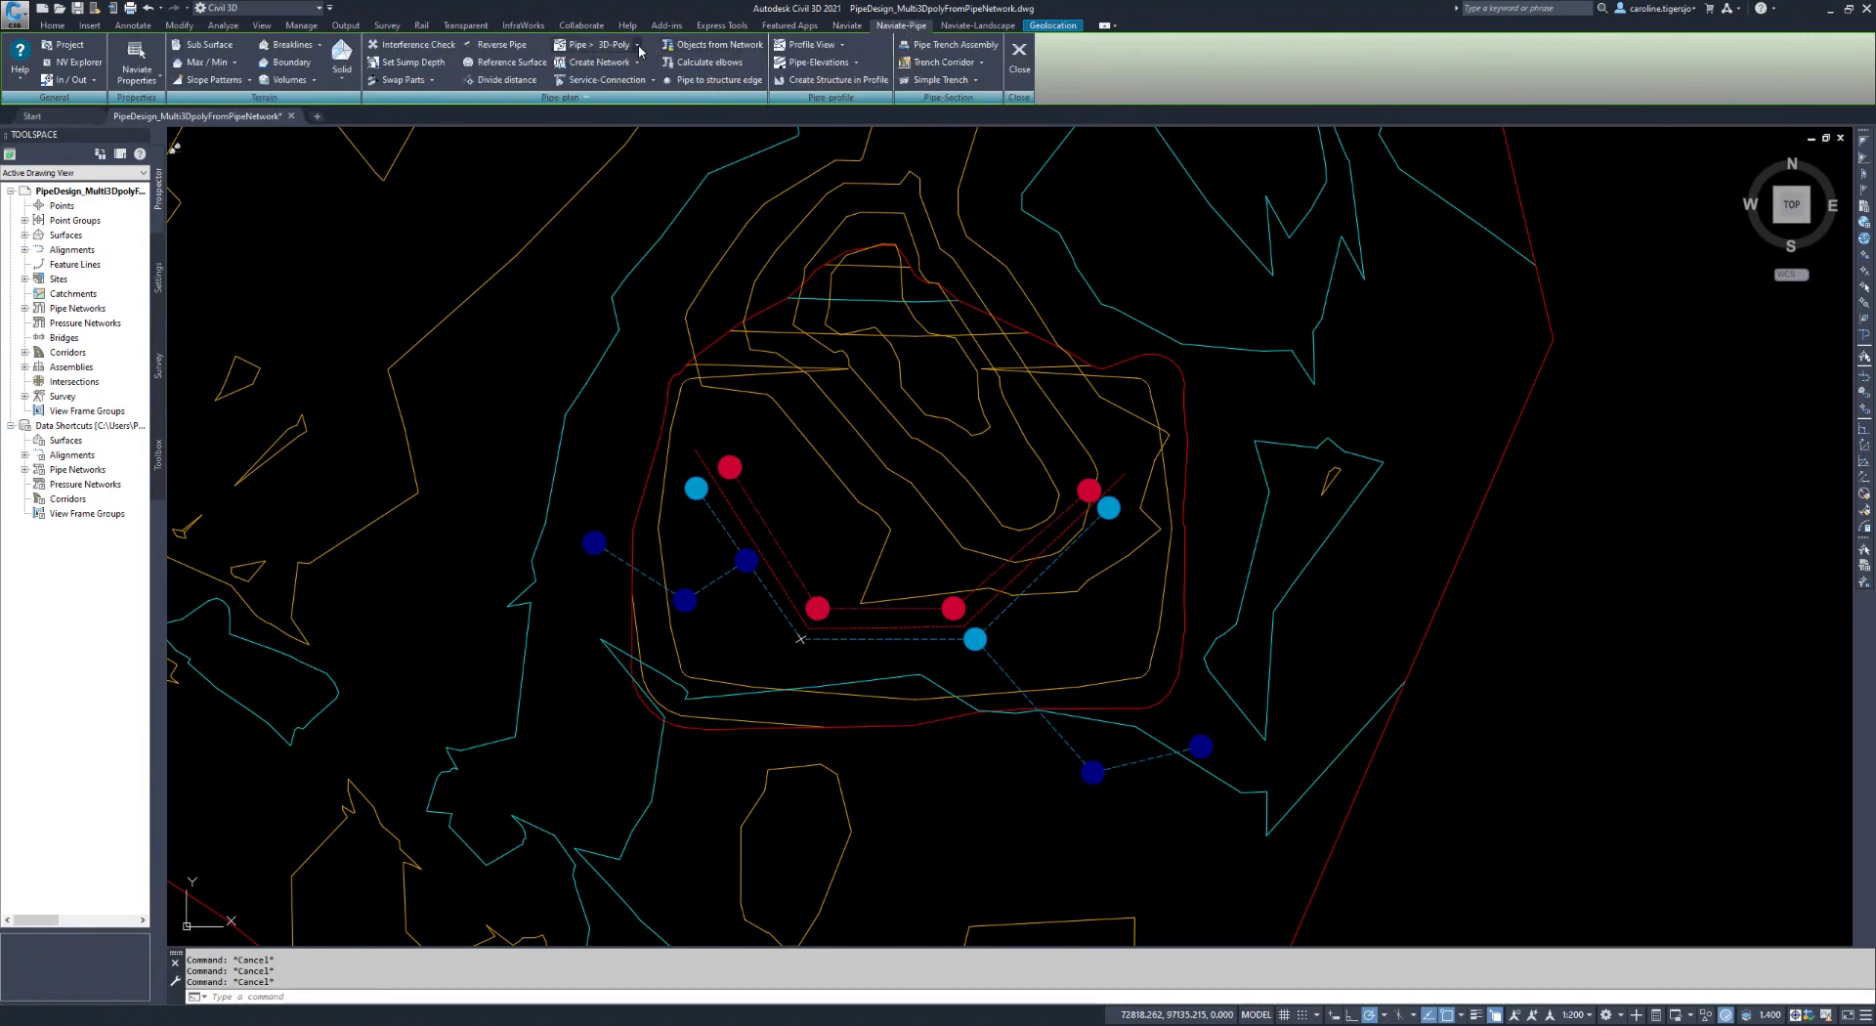
{"action": "left_click", "coordinate": [637, 44]}
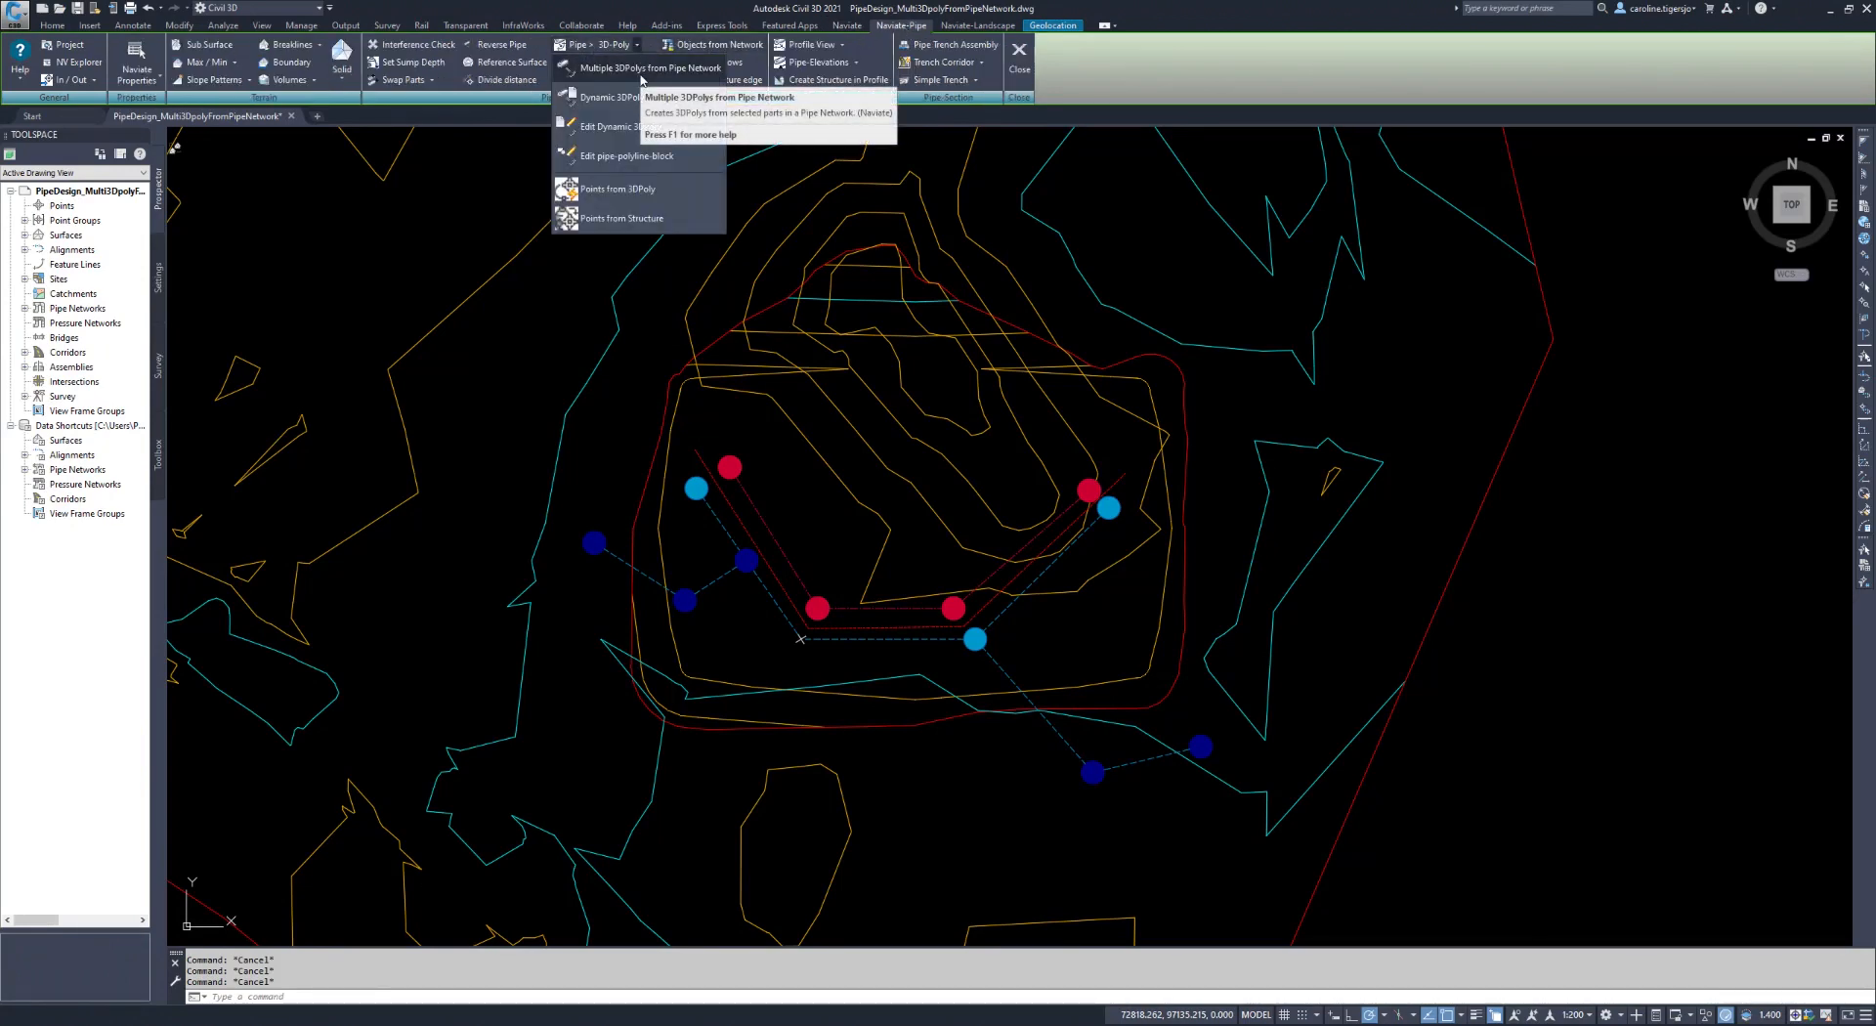
- Start Multiple 3DPolys from Pipe Network with elevations taken from Outside Bottom
{"action": "left_click", "coordinate": [649, 67]}
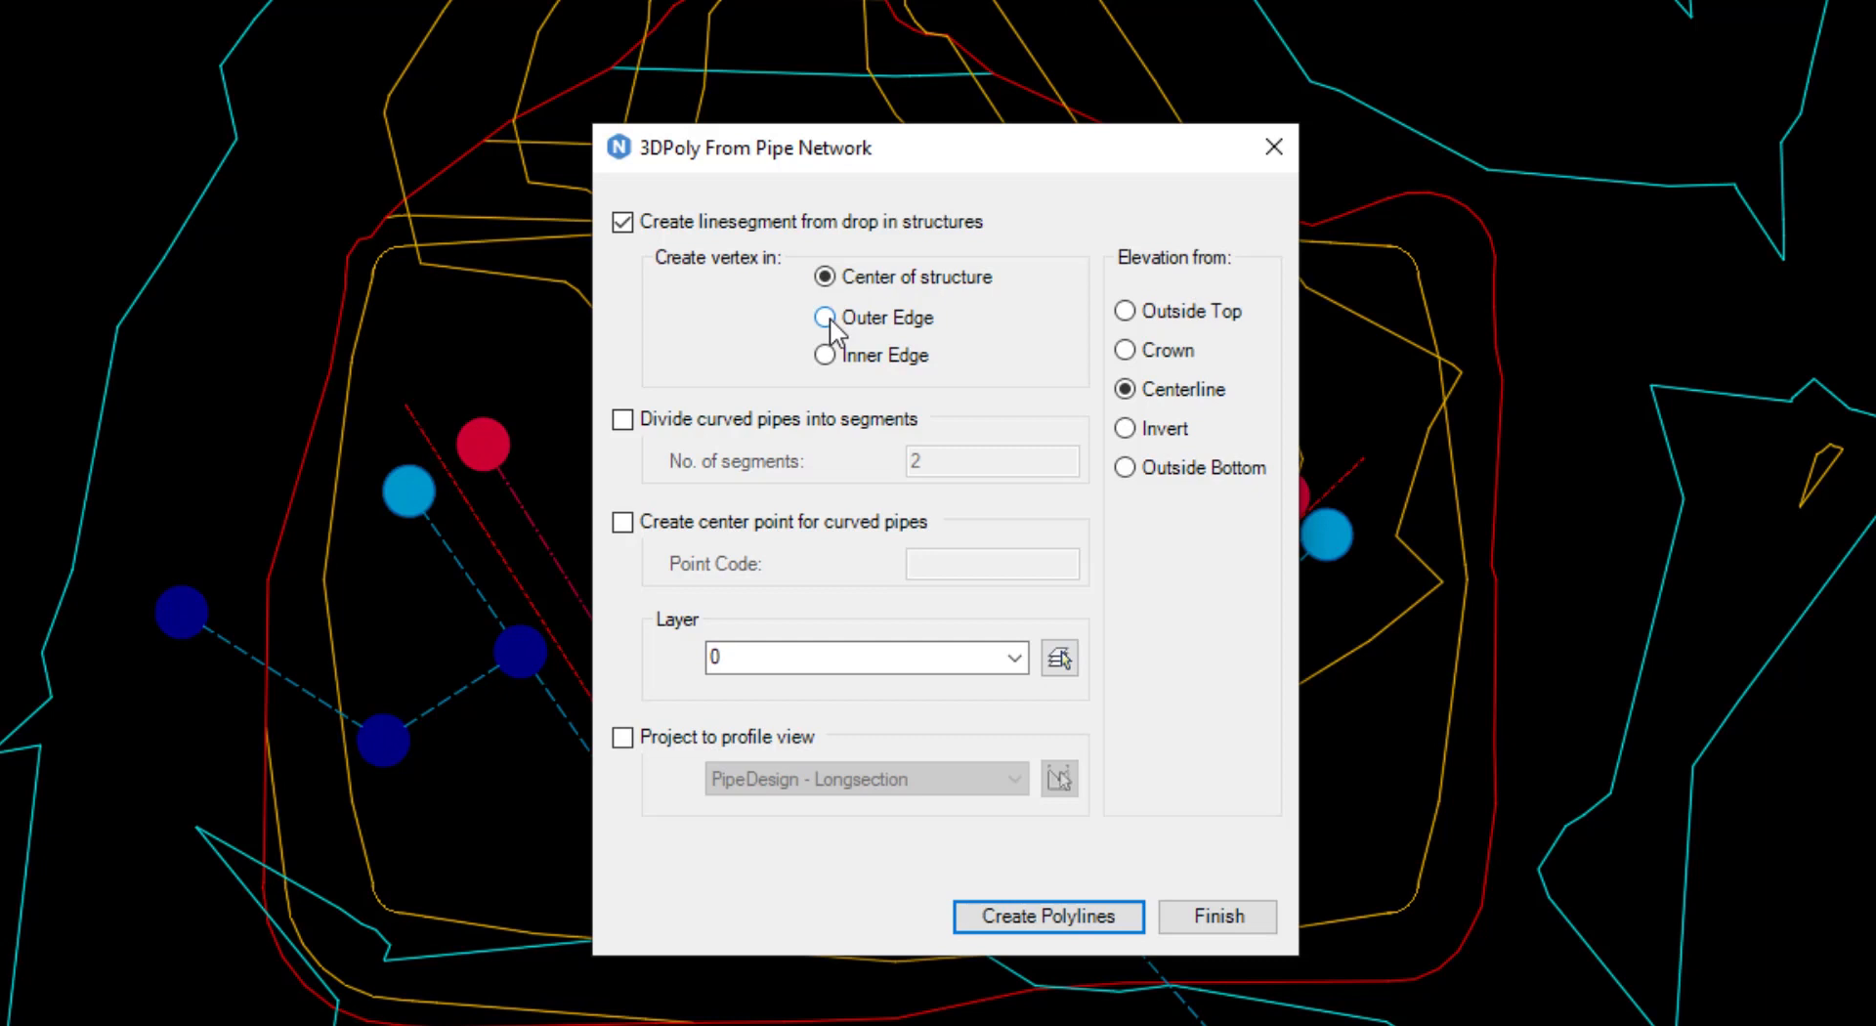
{"action": "mouse_move", "coordinate": [825, 355]}
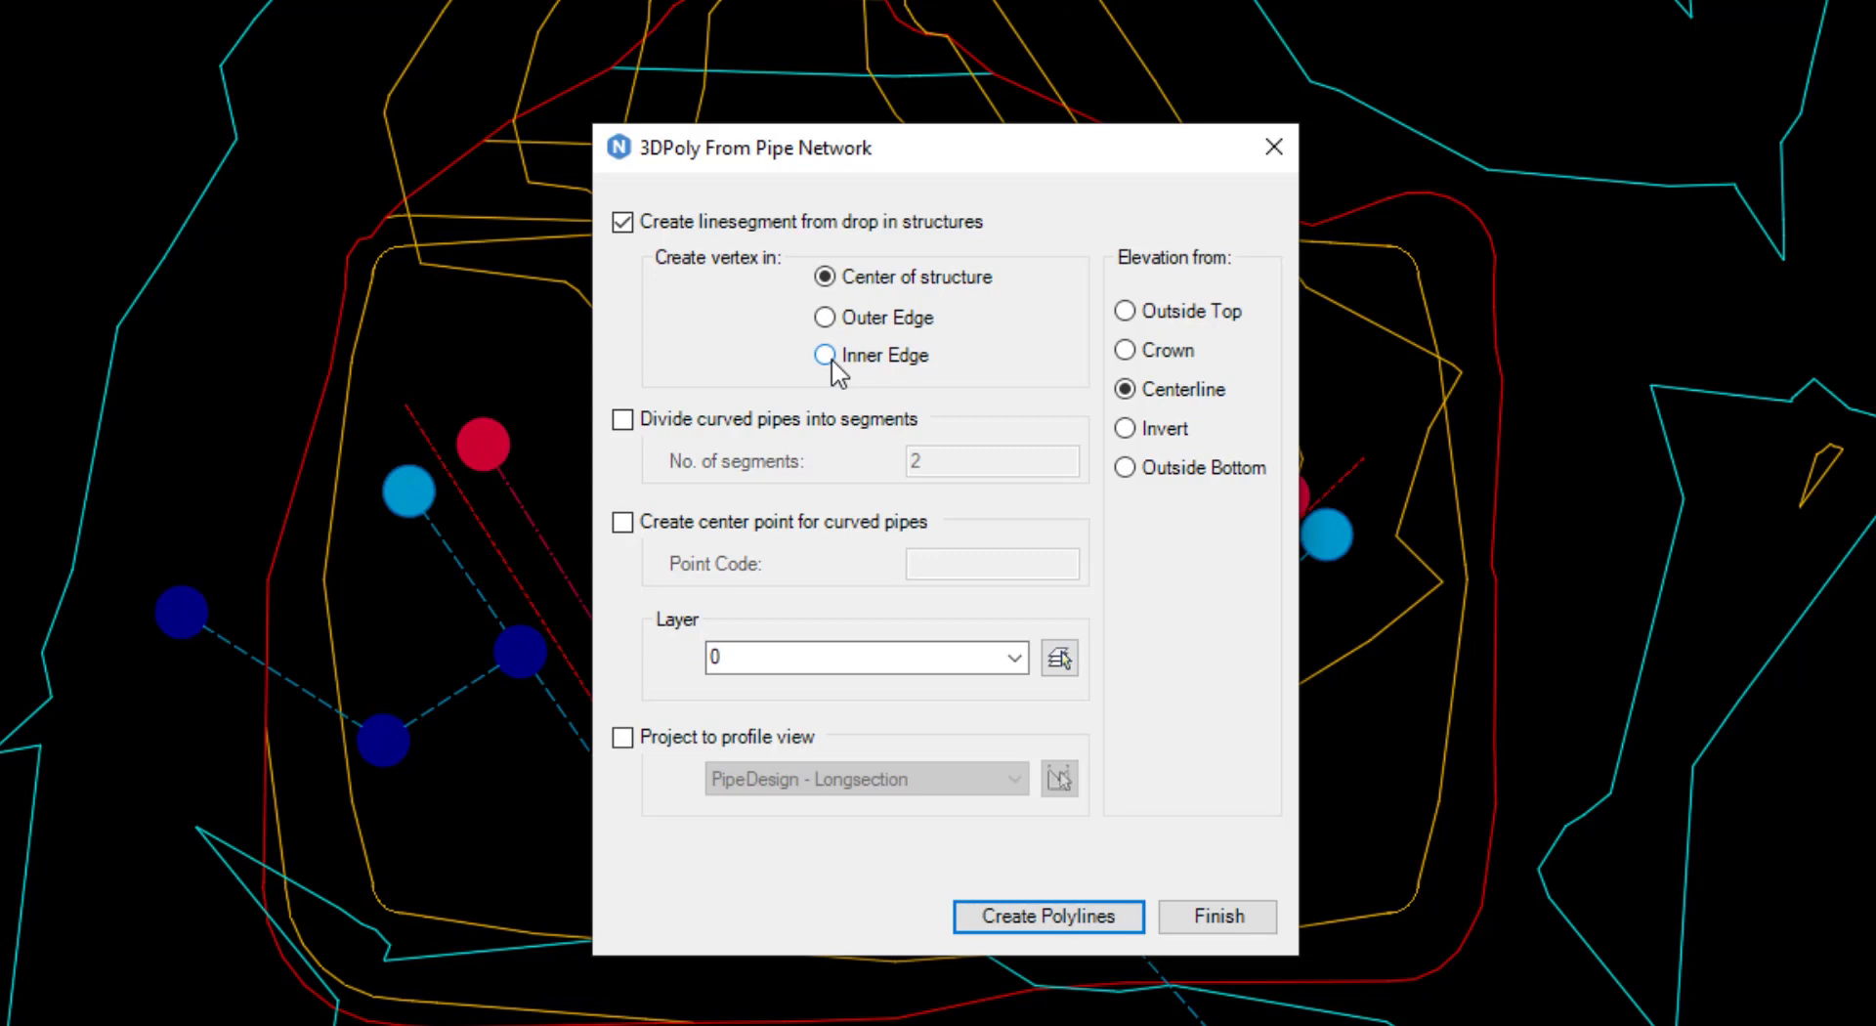
{"action": "mouse_move", "coordinate": [1126, 428]}
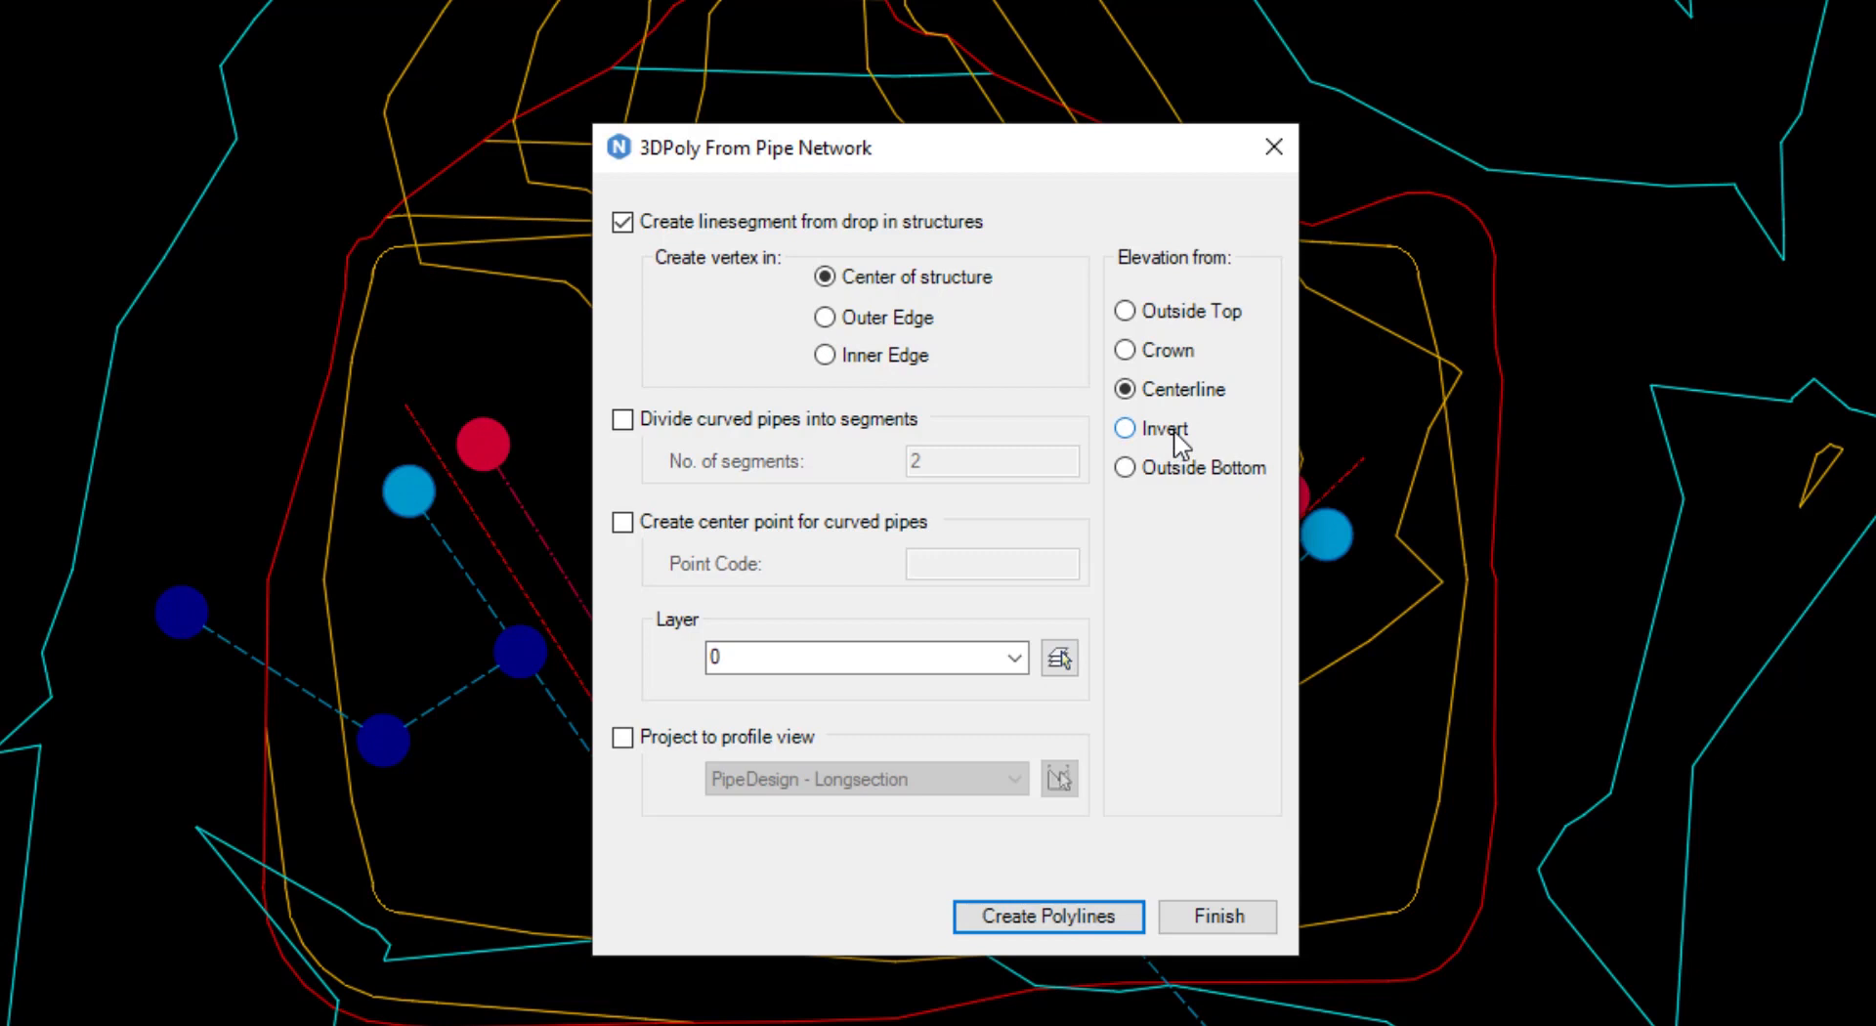
{"action": "left_click", "coordinate": [1126, 467]}
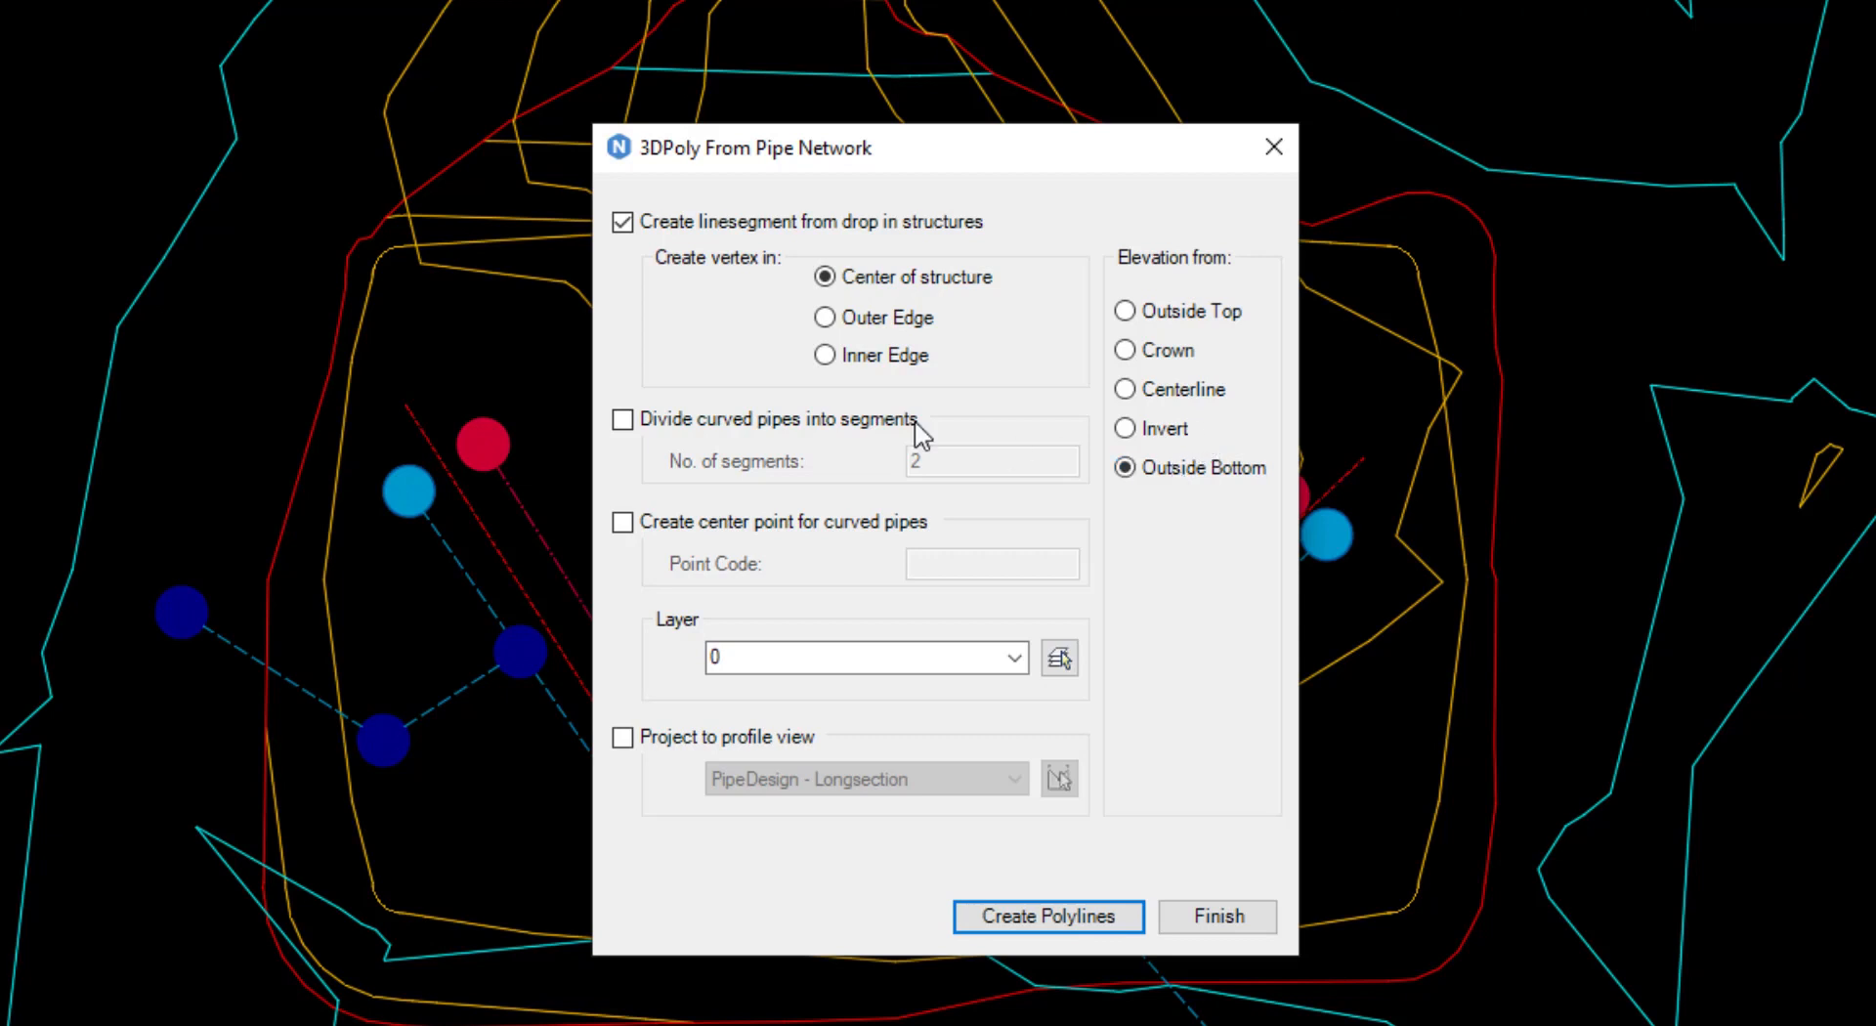
{"action": "left_click", "coordinate": [621, 418]}
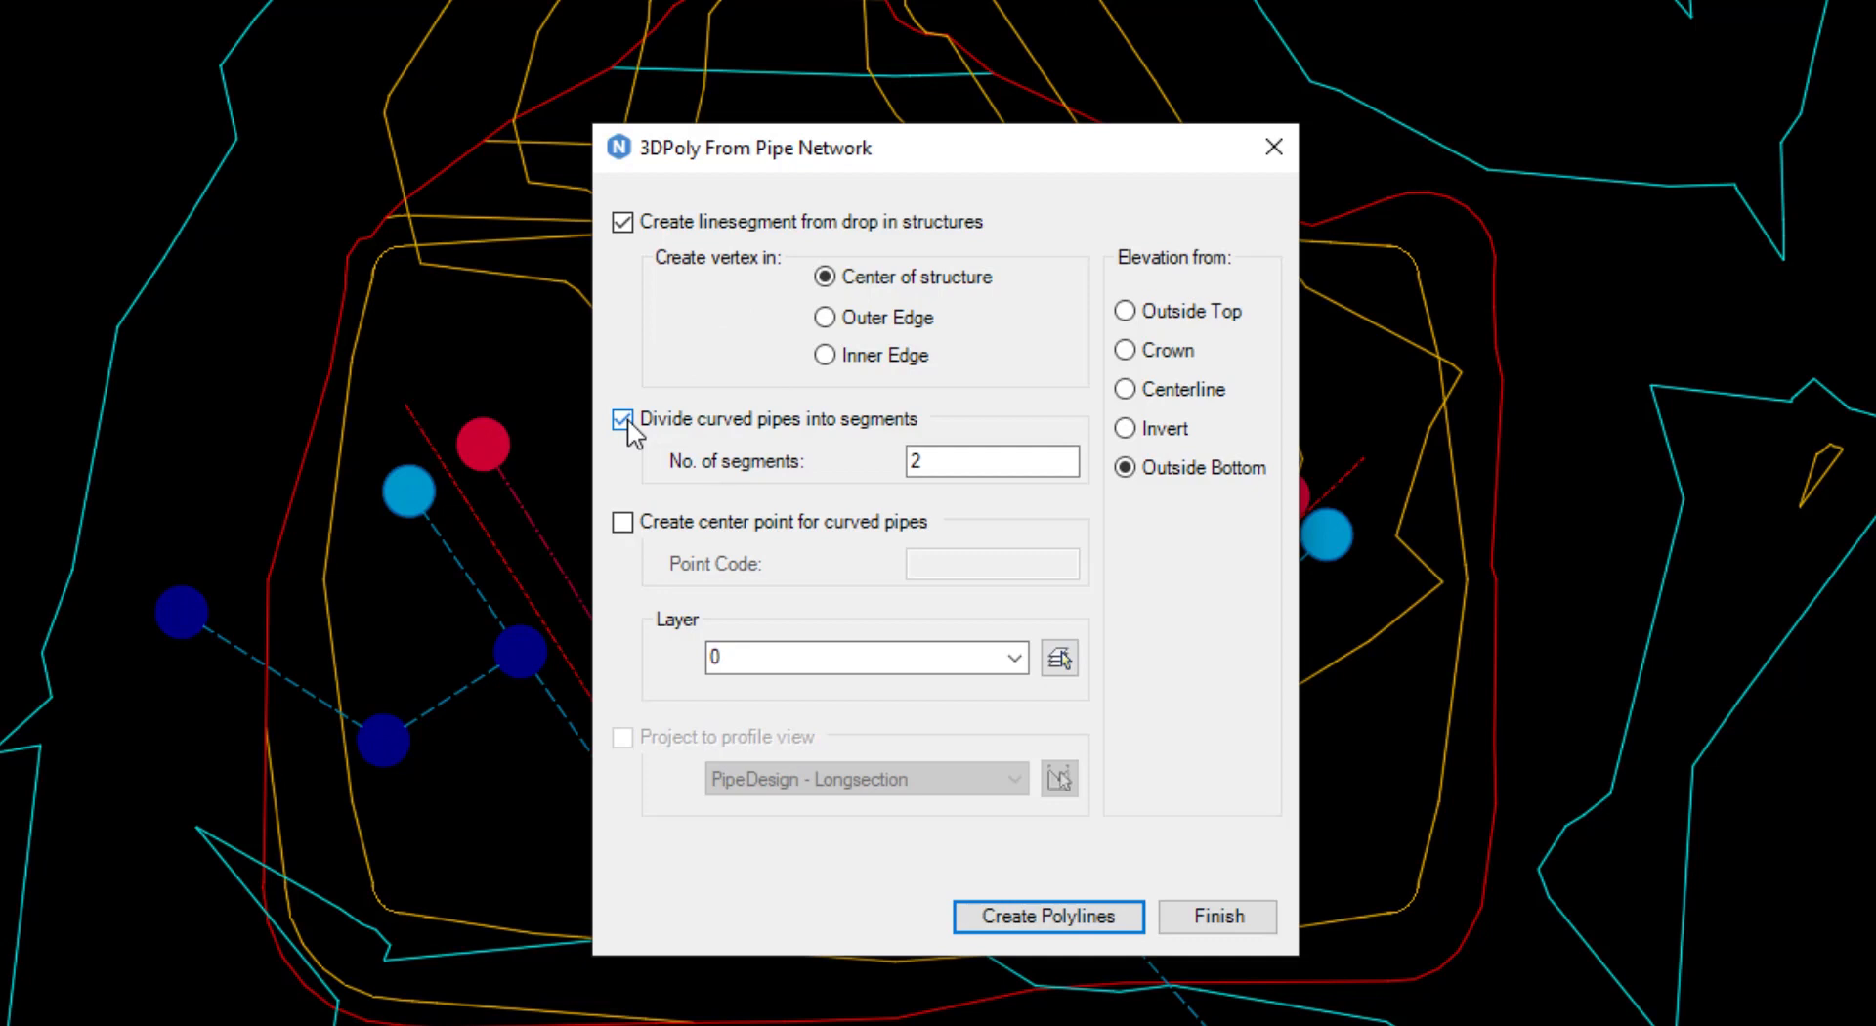
{"action": "left_click", "coordinate": [621, 420]}
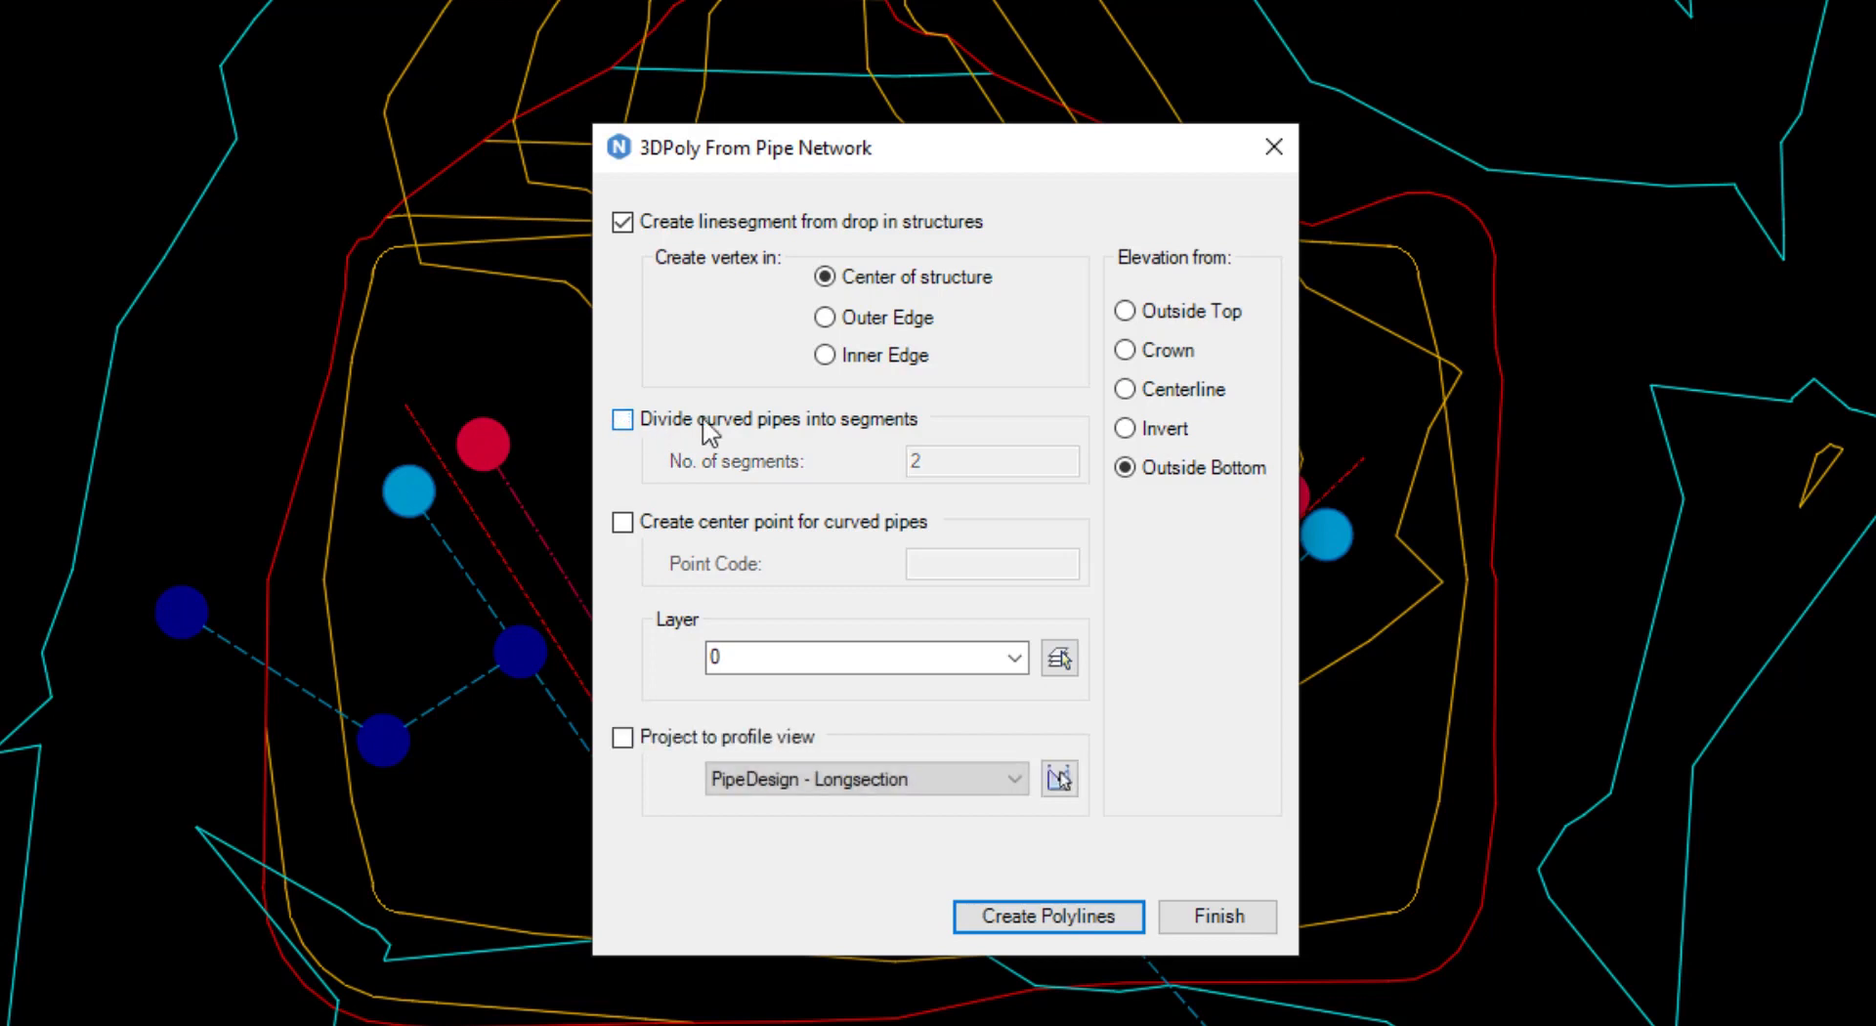
{"action": "mouse_move", "coordinate": [634, 543]}
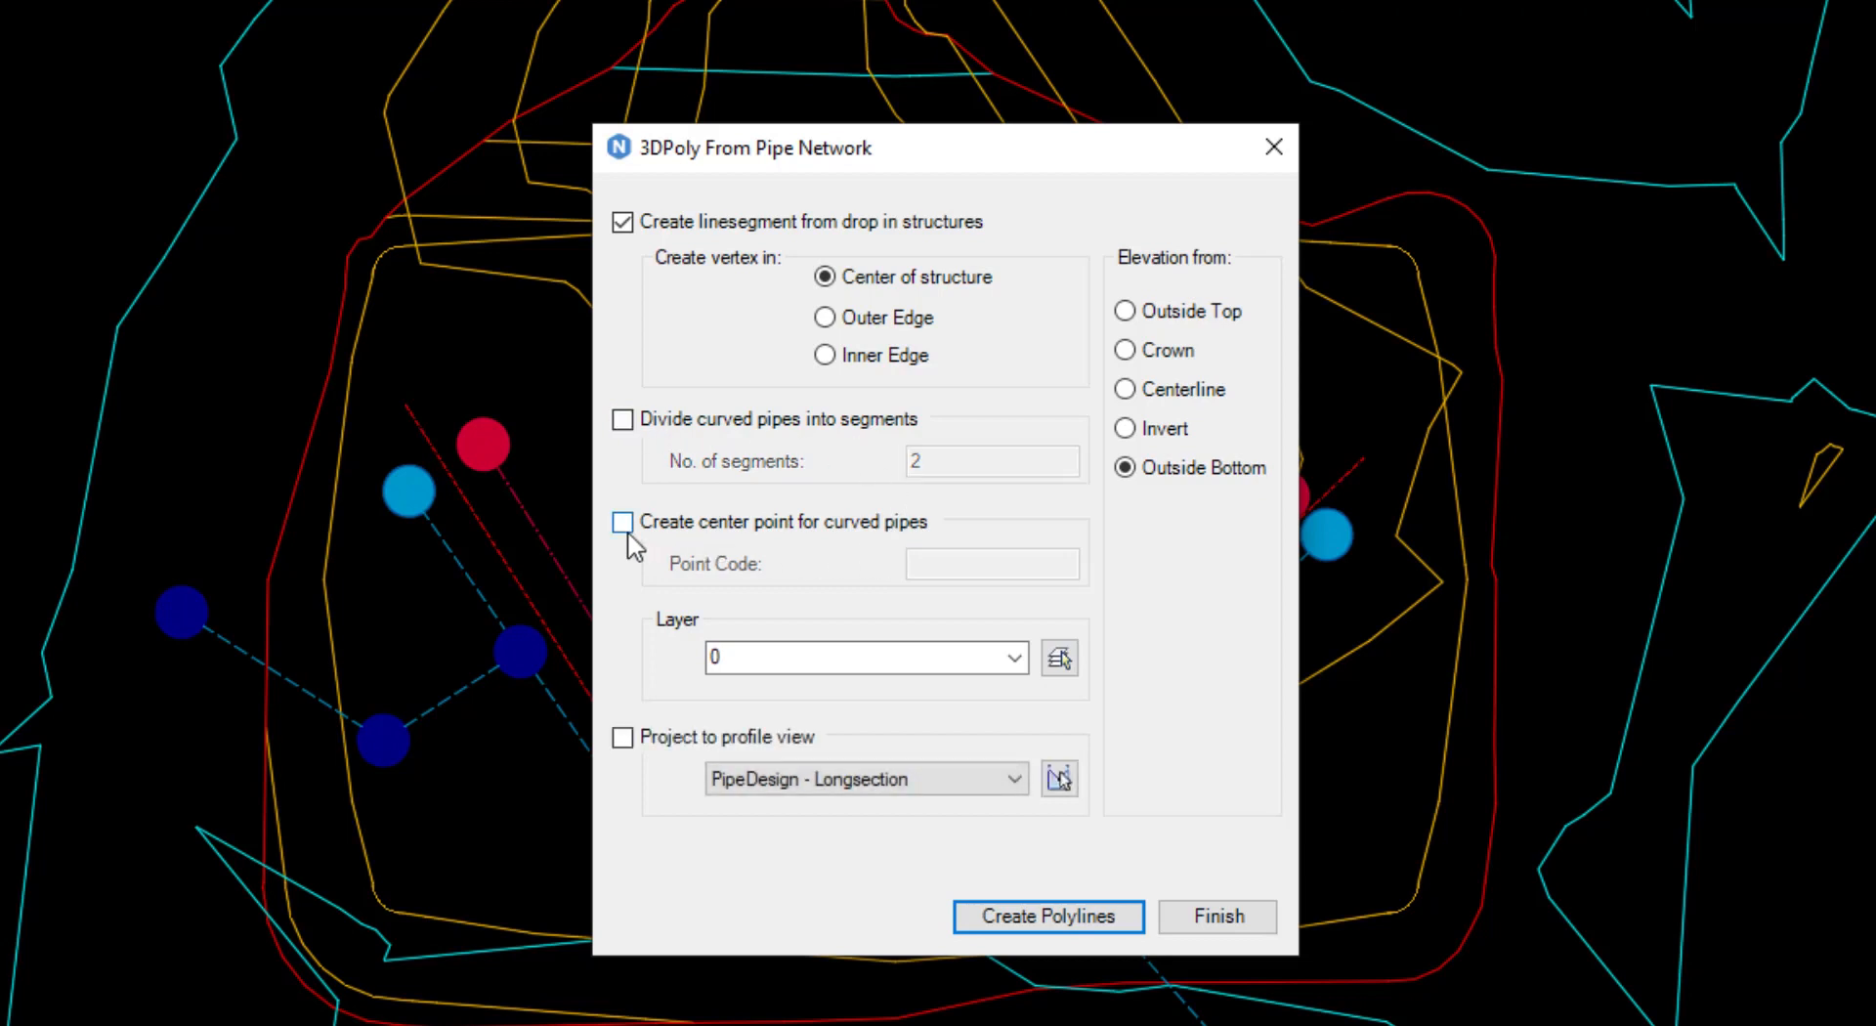
{"action": "left_click", "coordinate": [621, 522]}
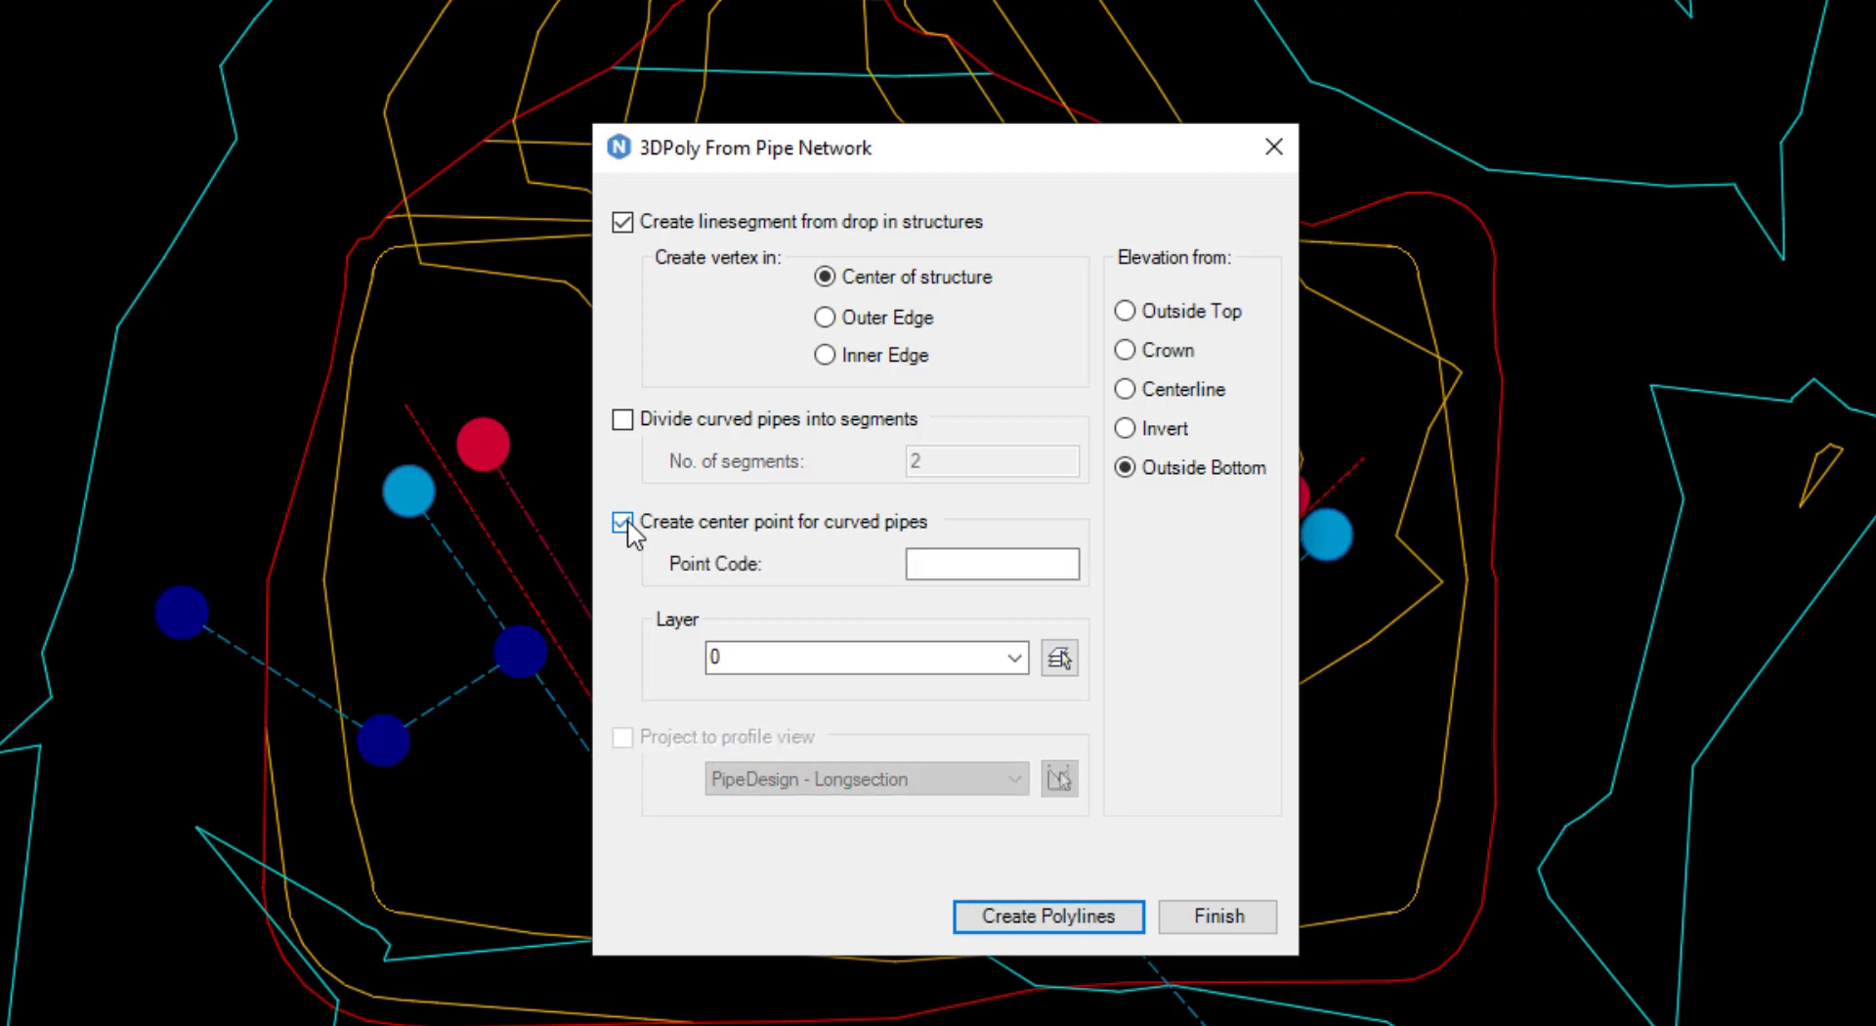
{"action": "left_click", "coordinate": [622, 522]}
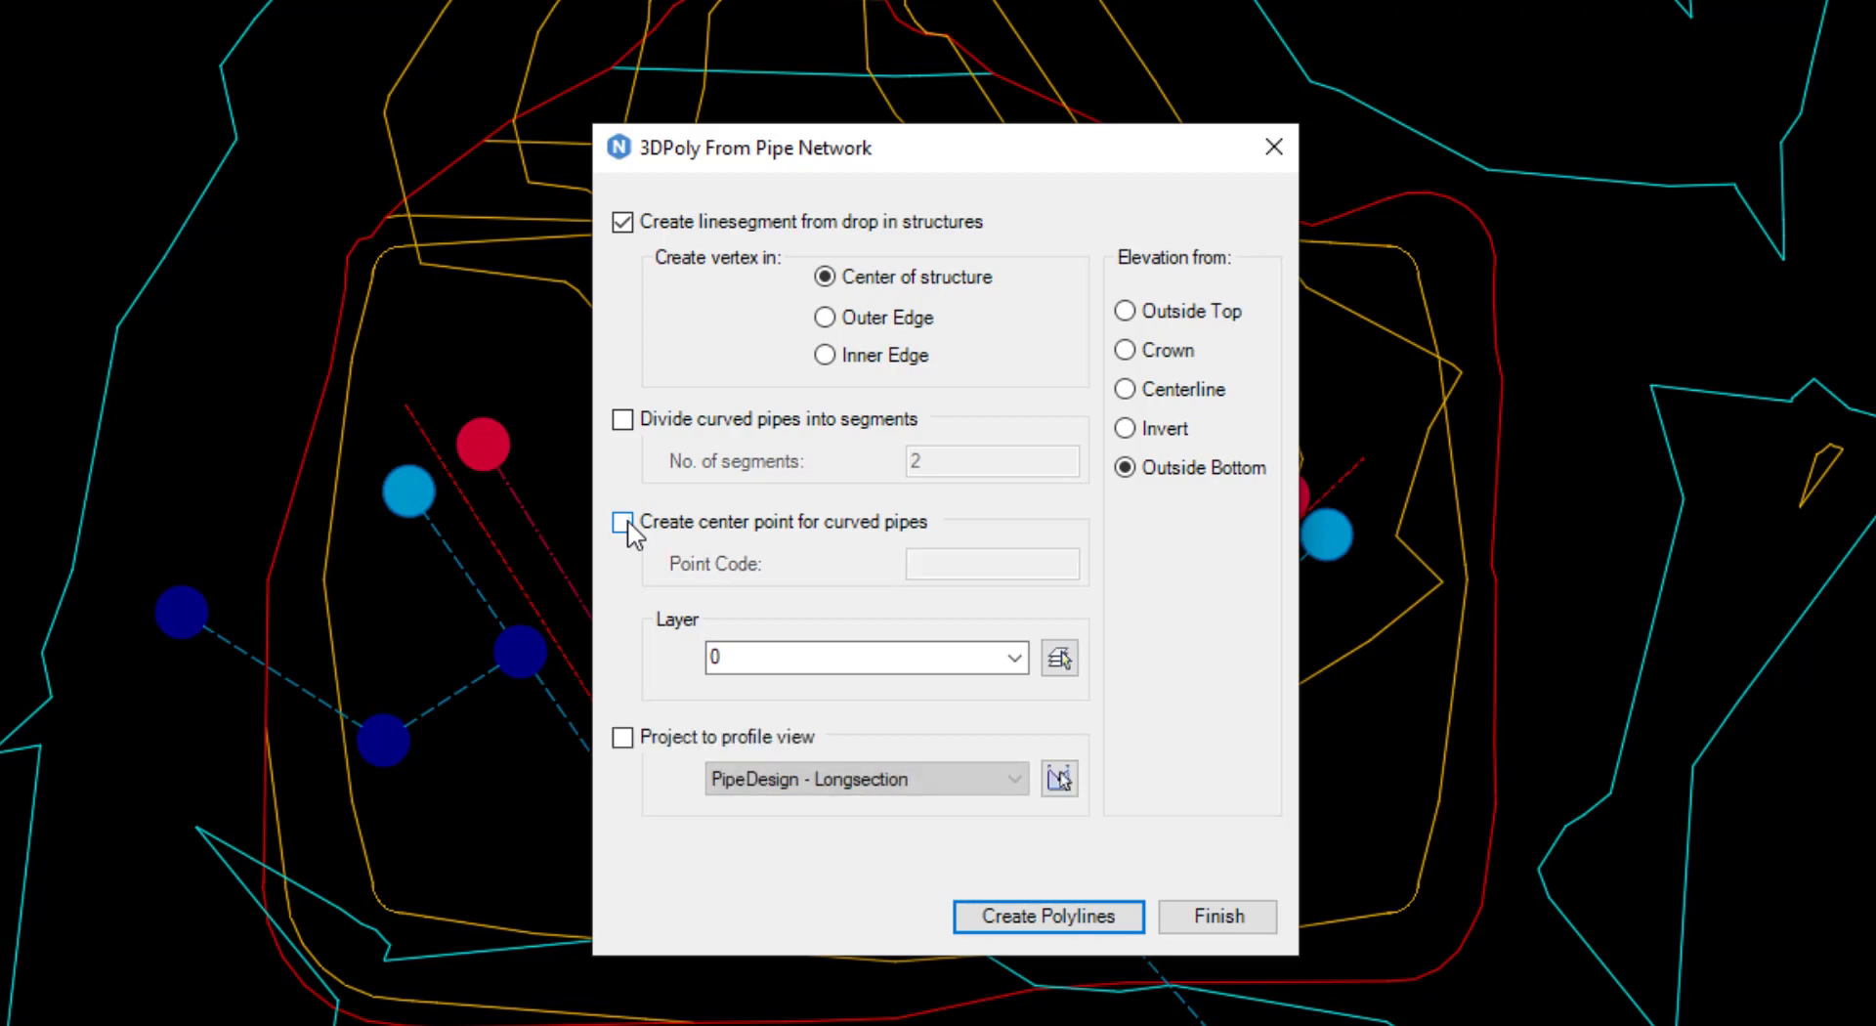
{"action": "left_click", "coordinate": [862, 659]}
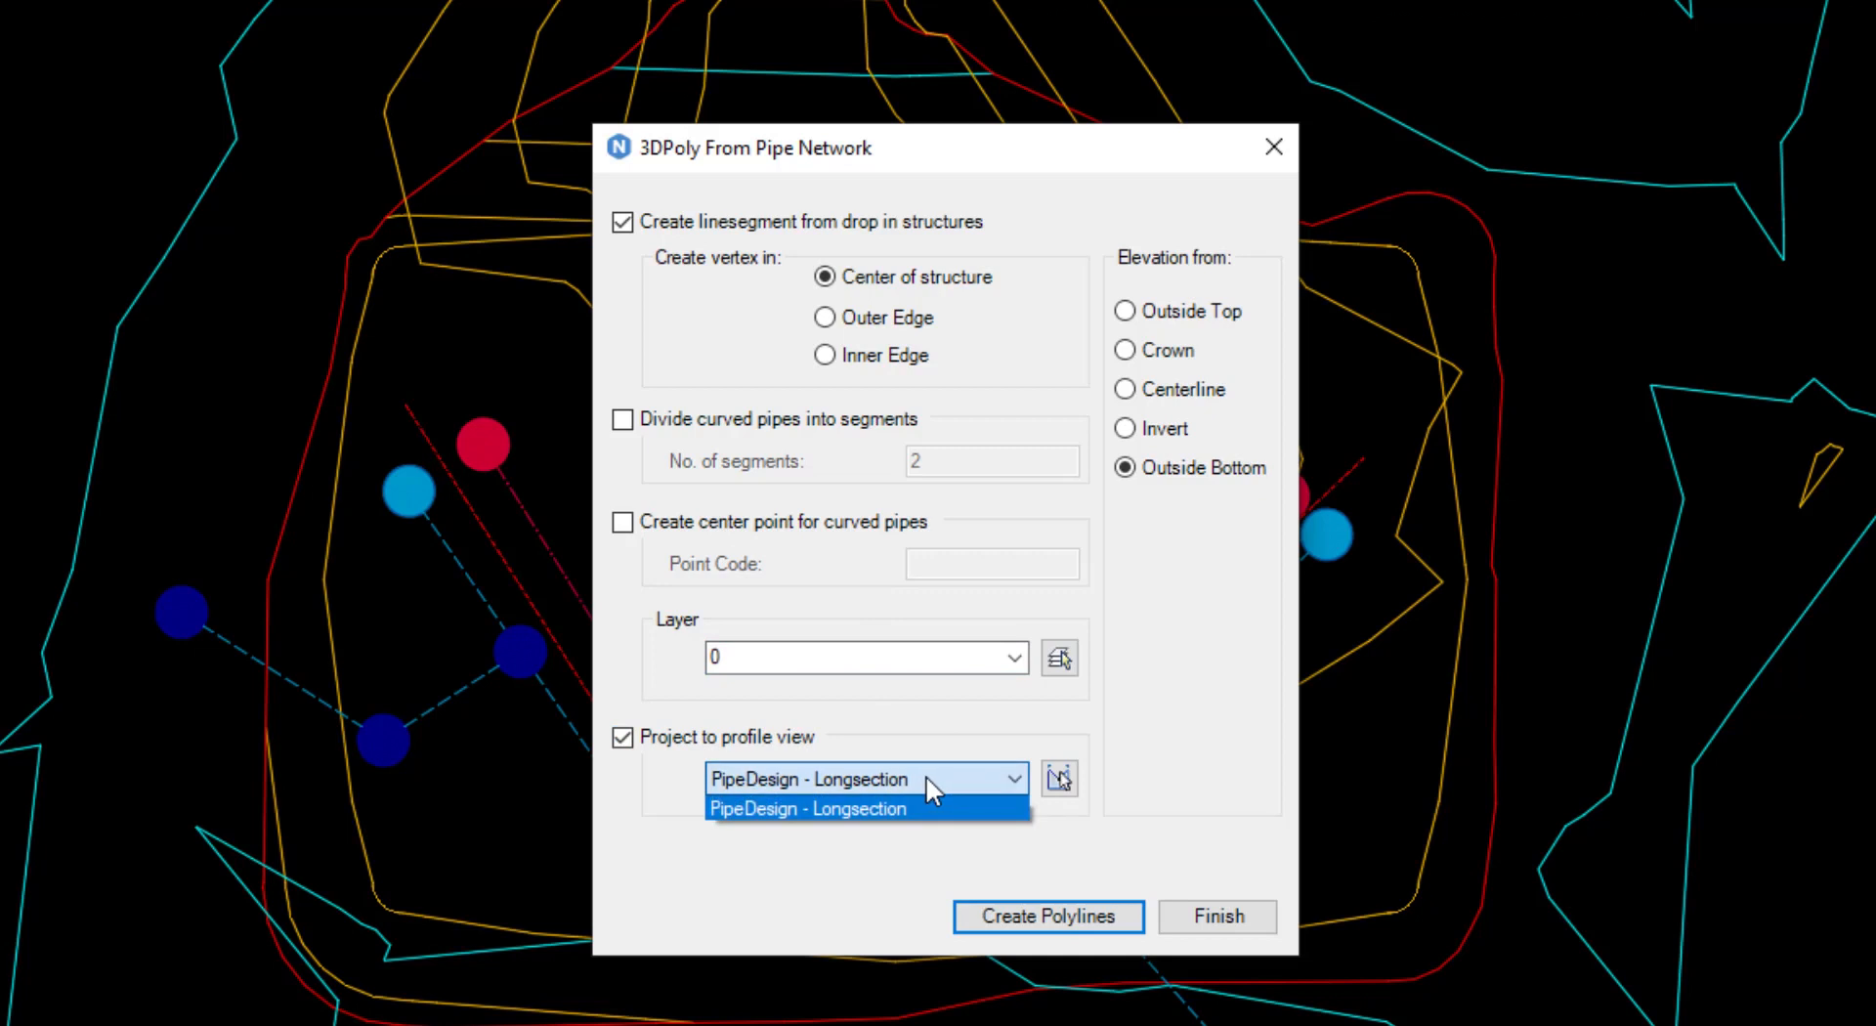
{"action": "left_click", "coordinate": [808, 809]}
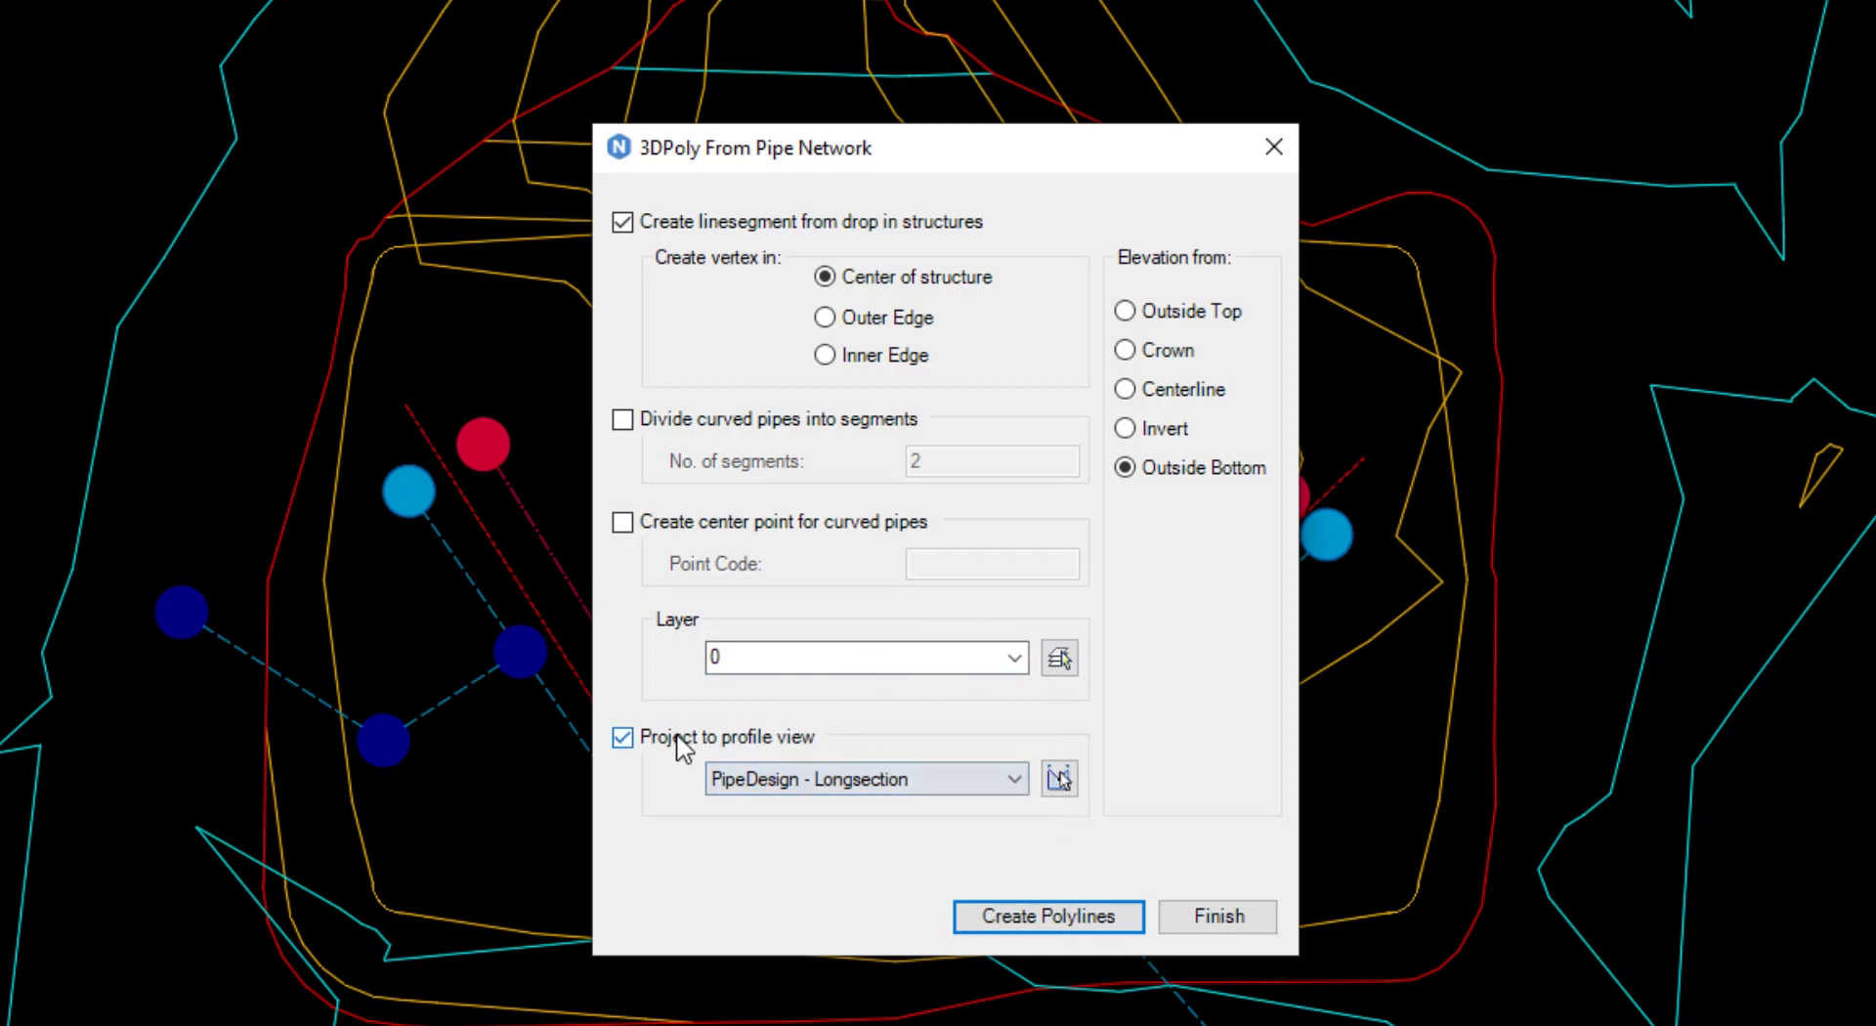
{"action": "left_click", "coordinate": [621, 737]}
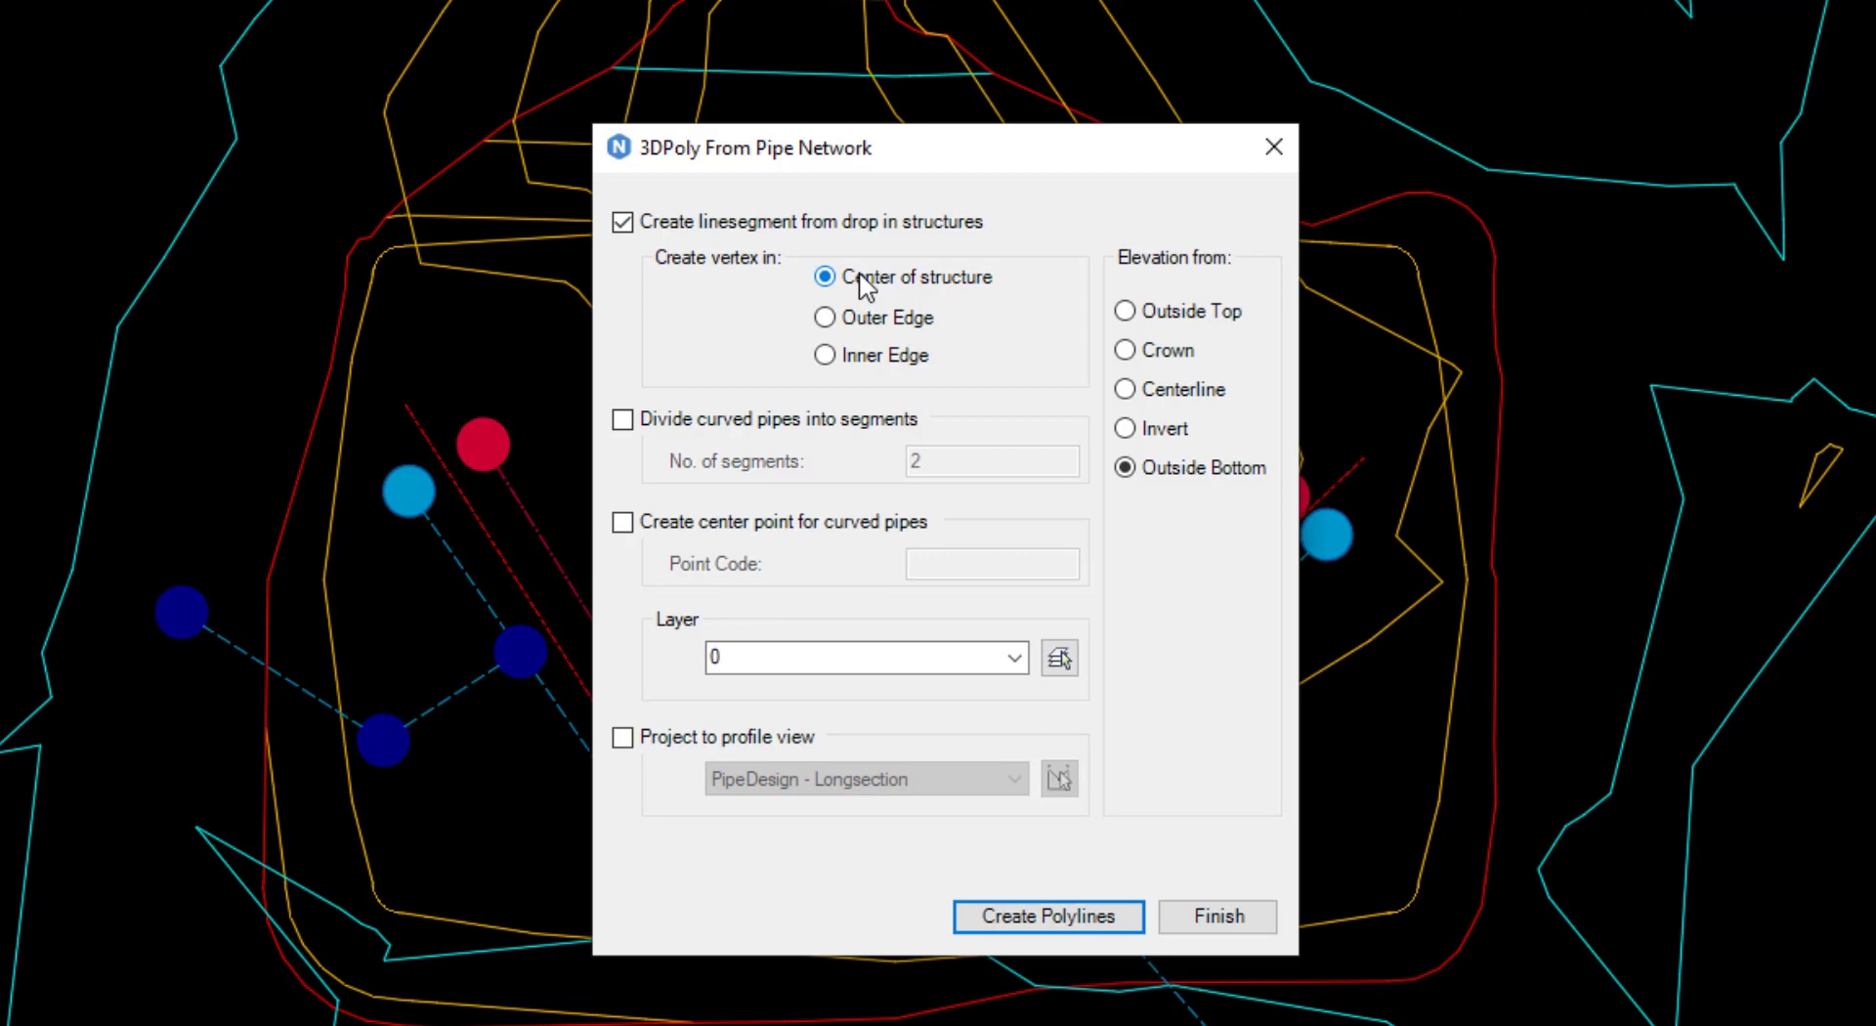
{"action": "mouse_move", "coordinate": [1048, 917]}
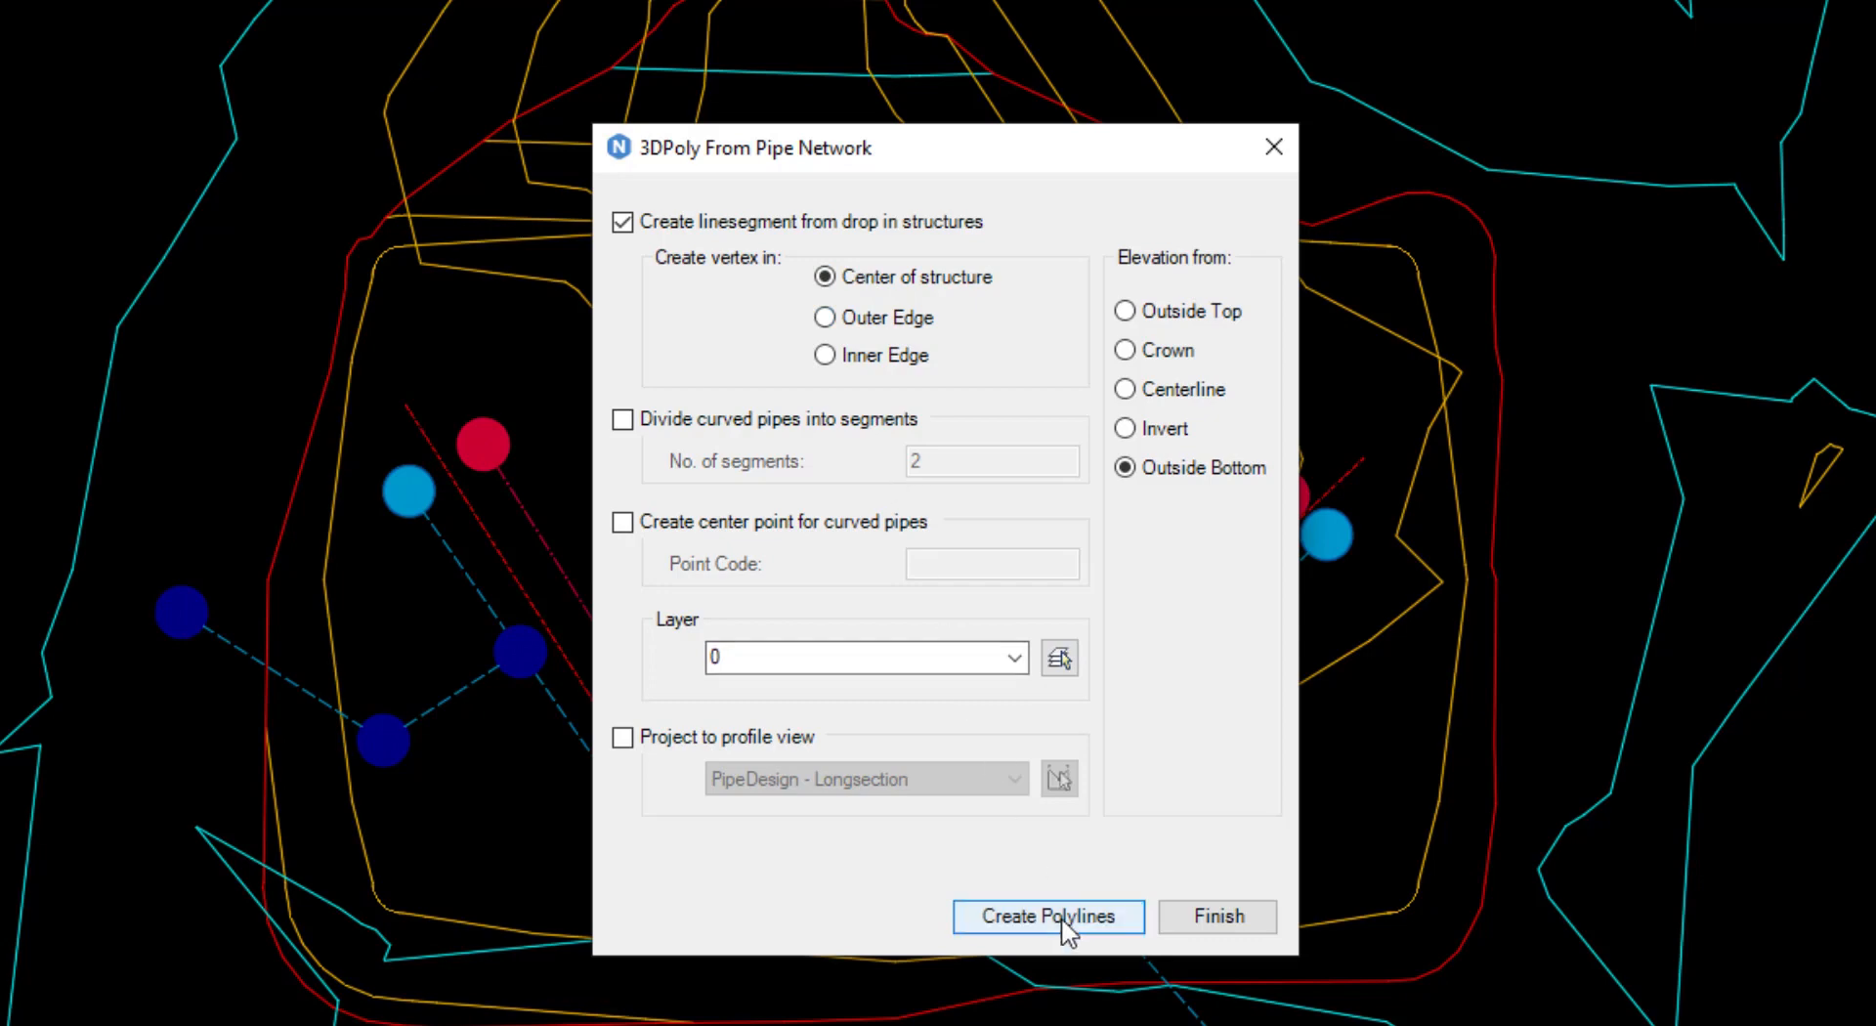
- Create 3D polylines from both pipe spans and finish the conversion
{"action": "left_click", "coordinate": [1047, 917]}
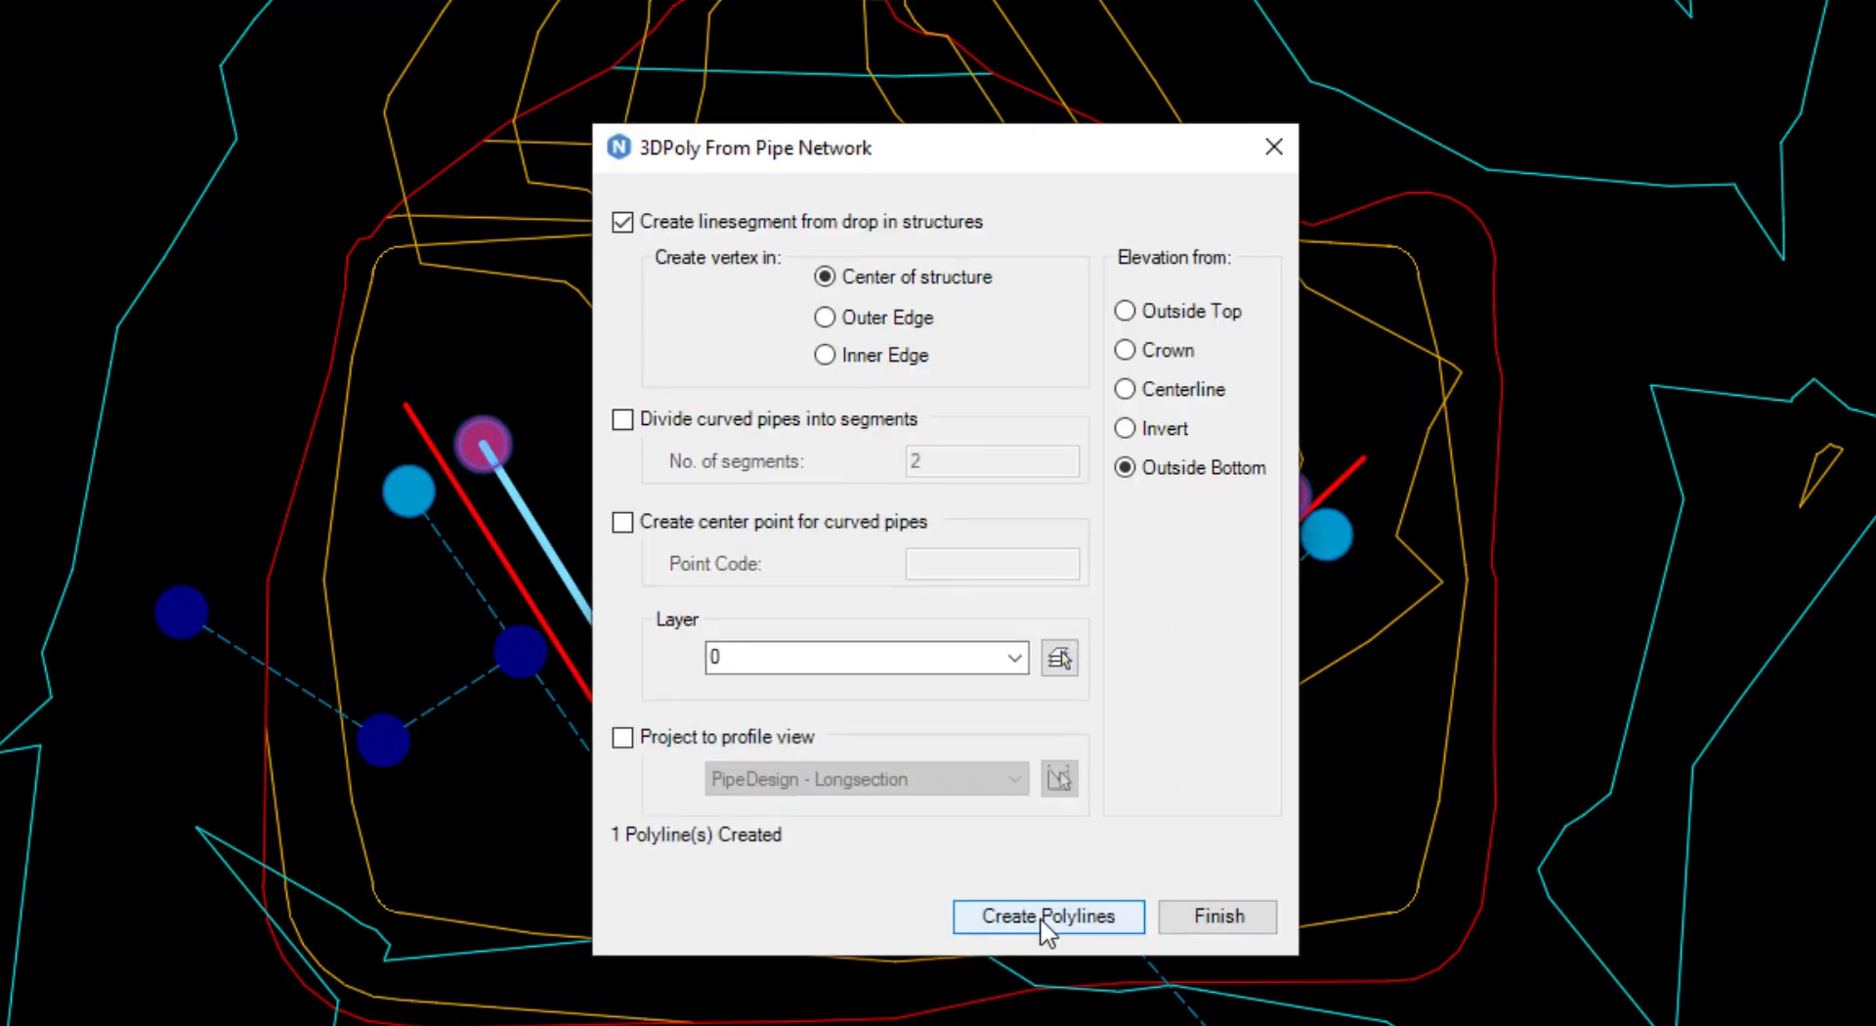
{"action": "left_click", "coordinate": [1216, 917]}
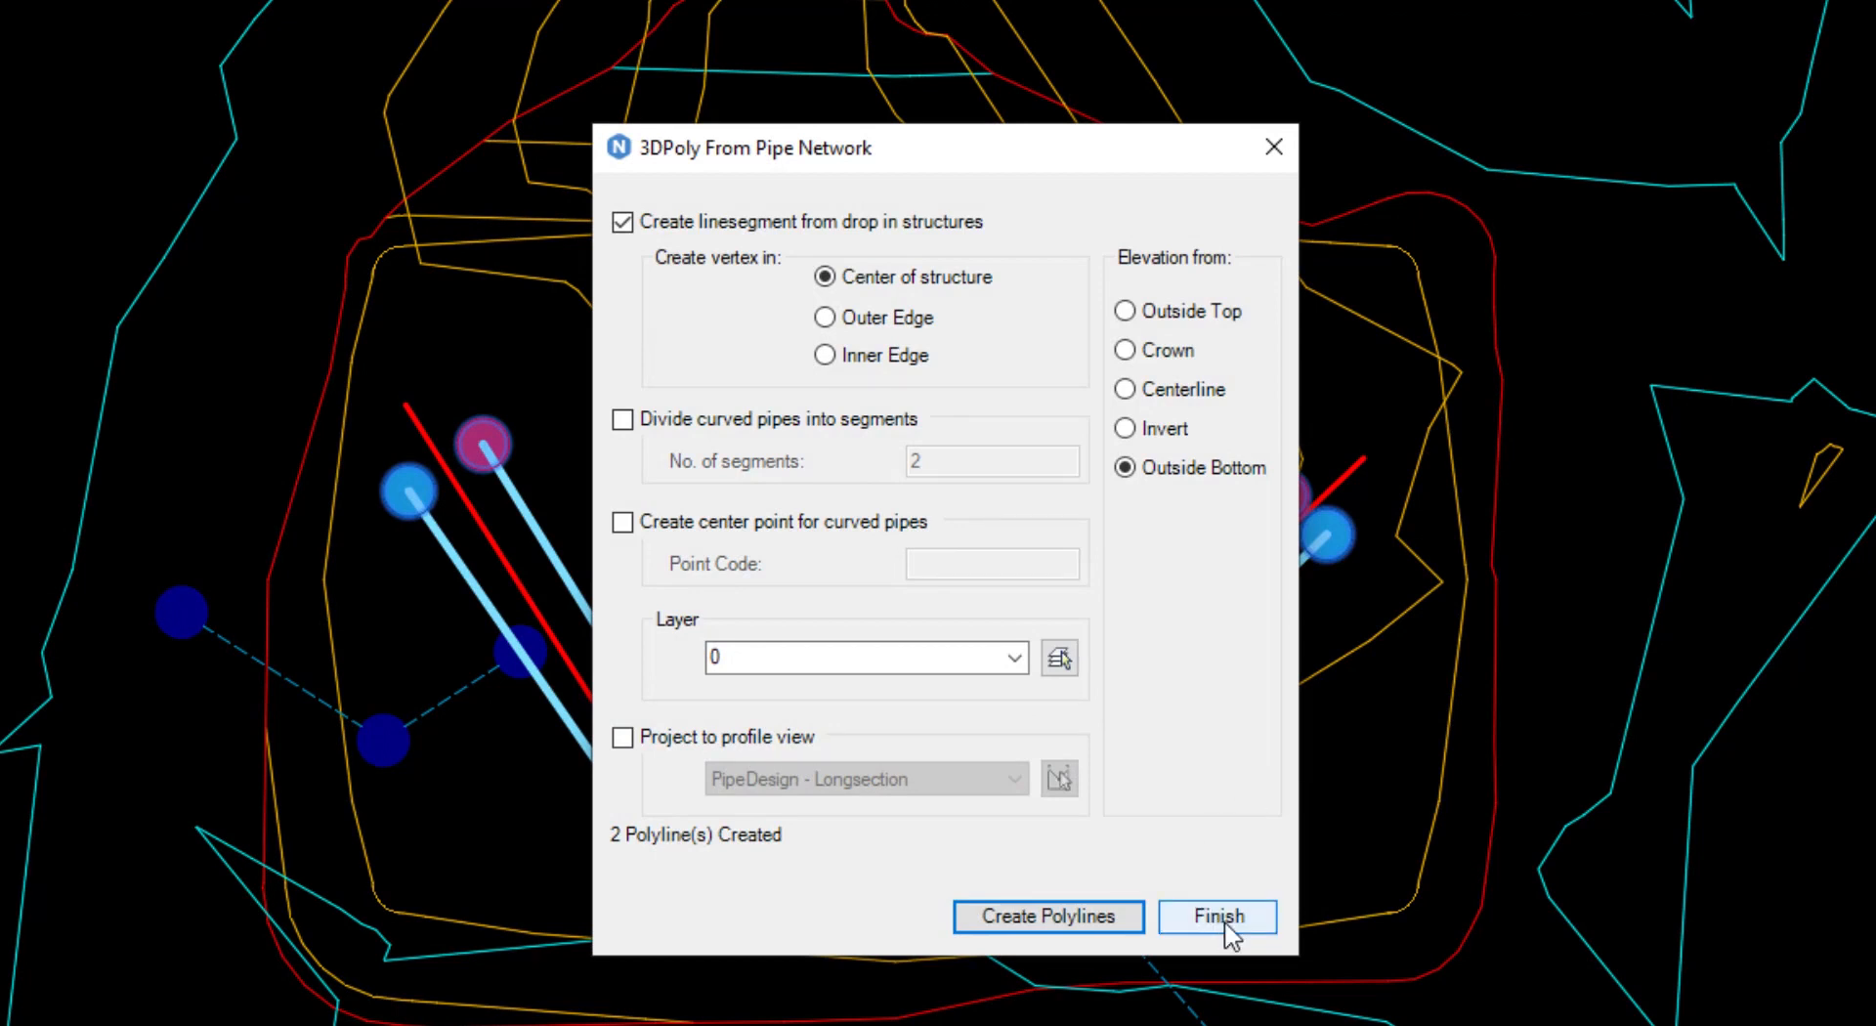
{"action": "left_click", "coordinate": [1216, 917]}
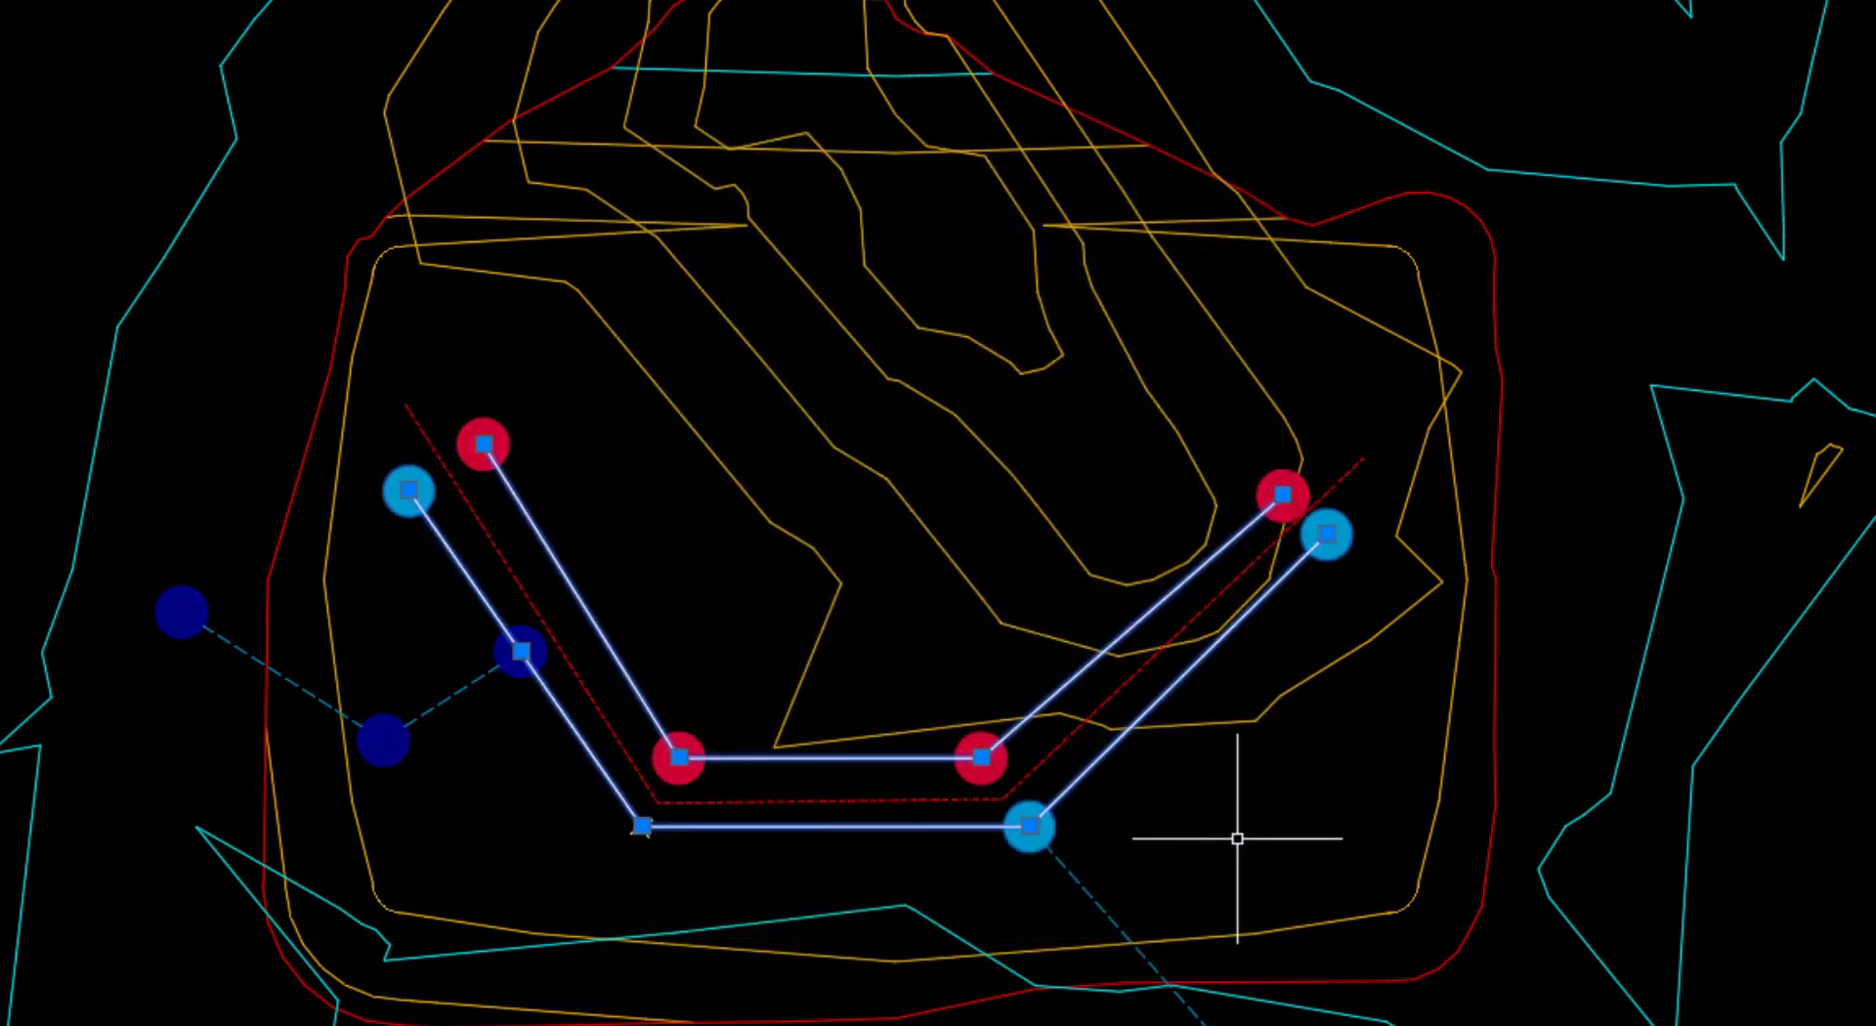